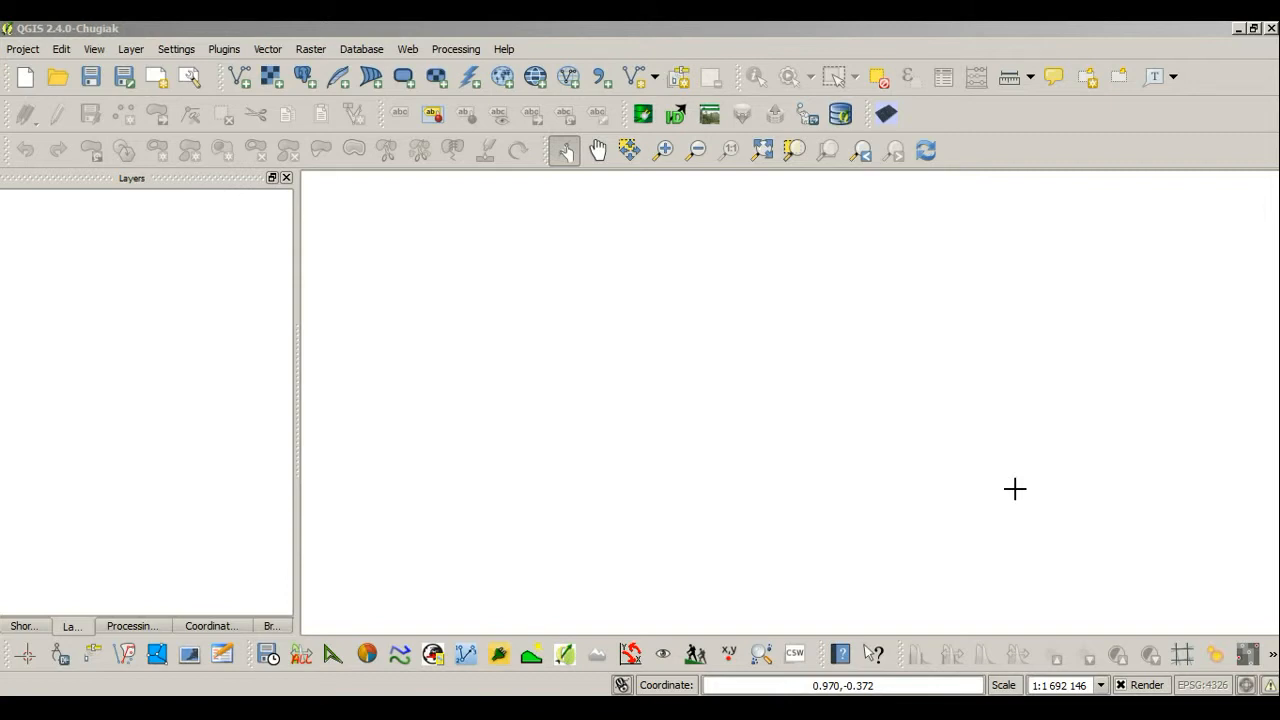
mouse_move(811, 326)
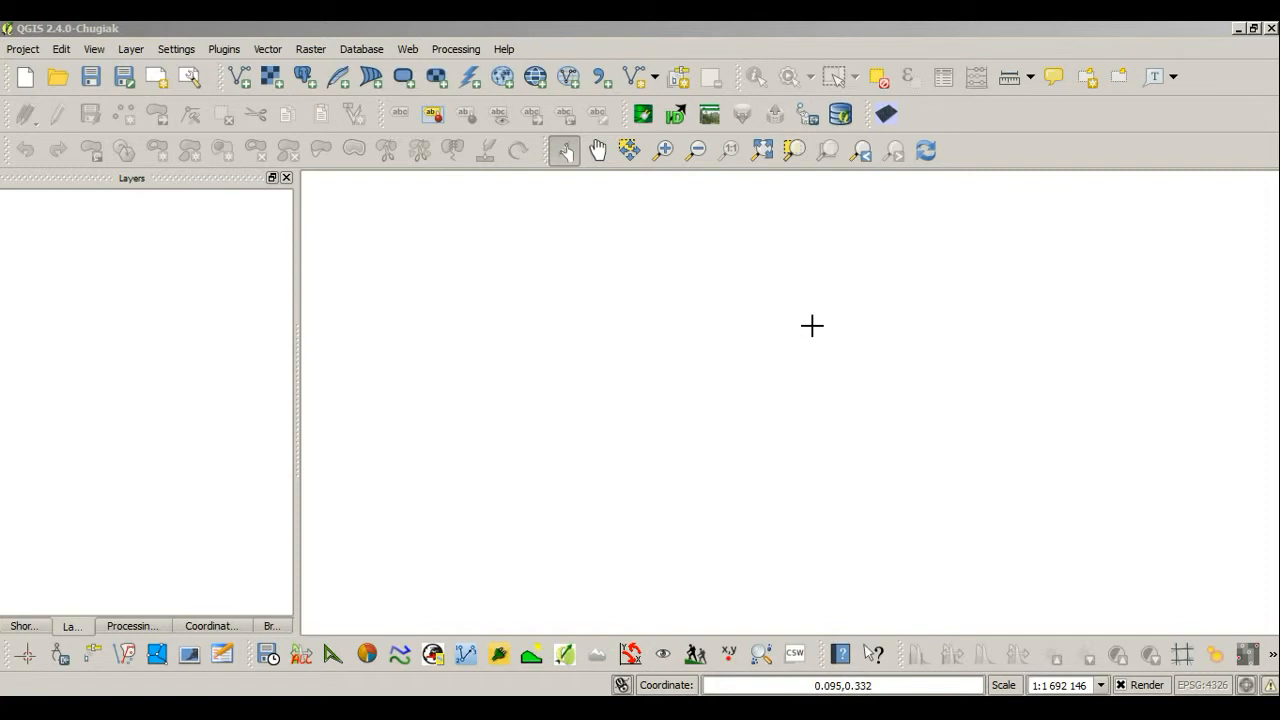
mouse_move(407, 49)
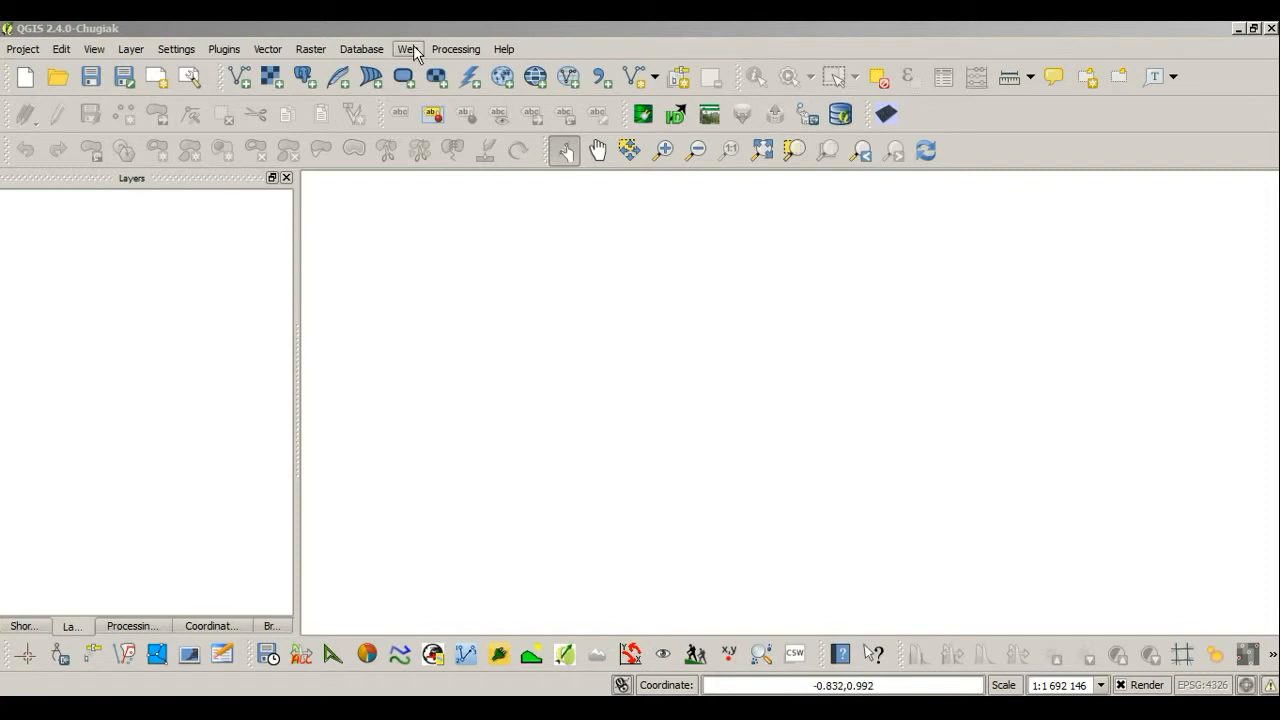
Step: Add Google Satellite as a base map layer through the OpenLayers plugin
click(406, 48)
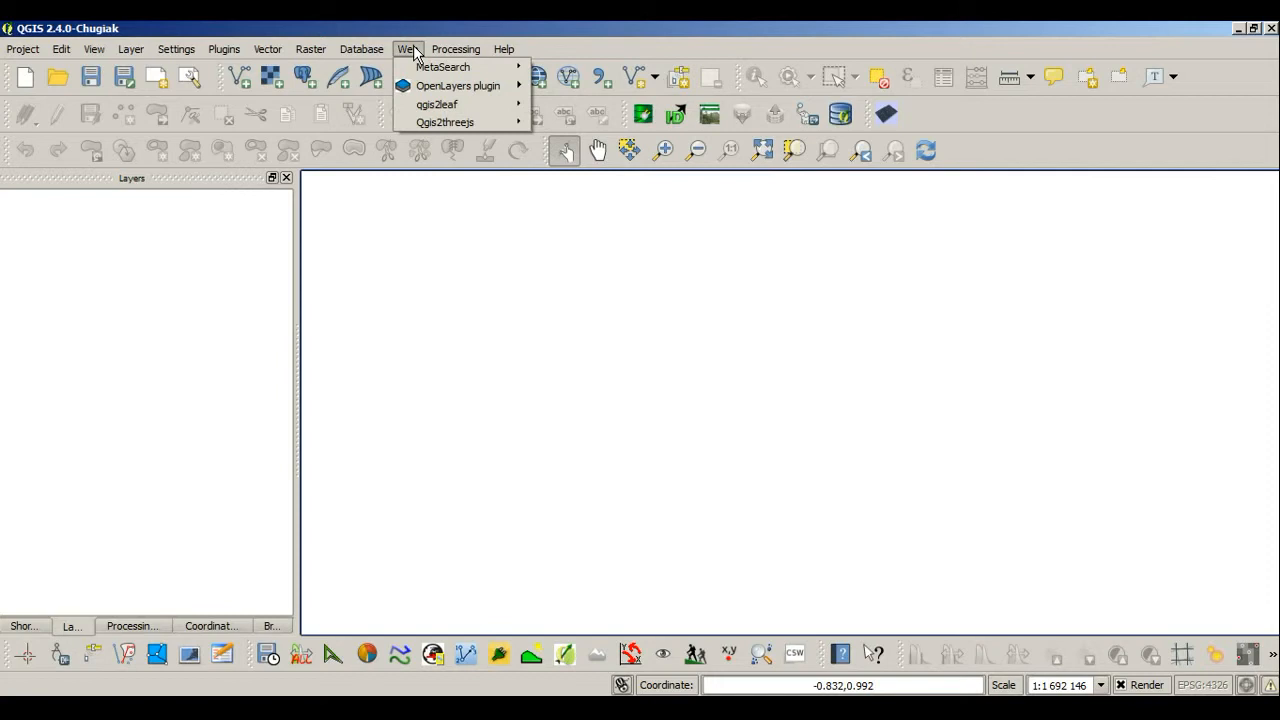
mouse_move(458, 85)
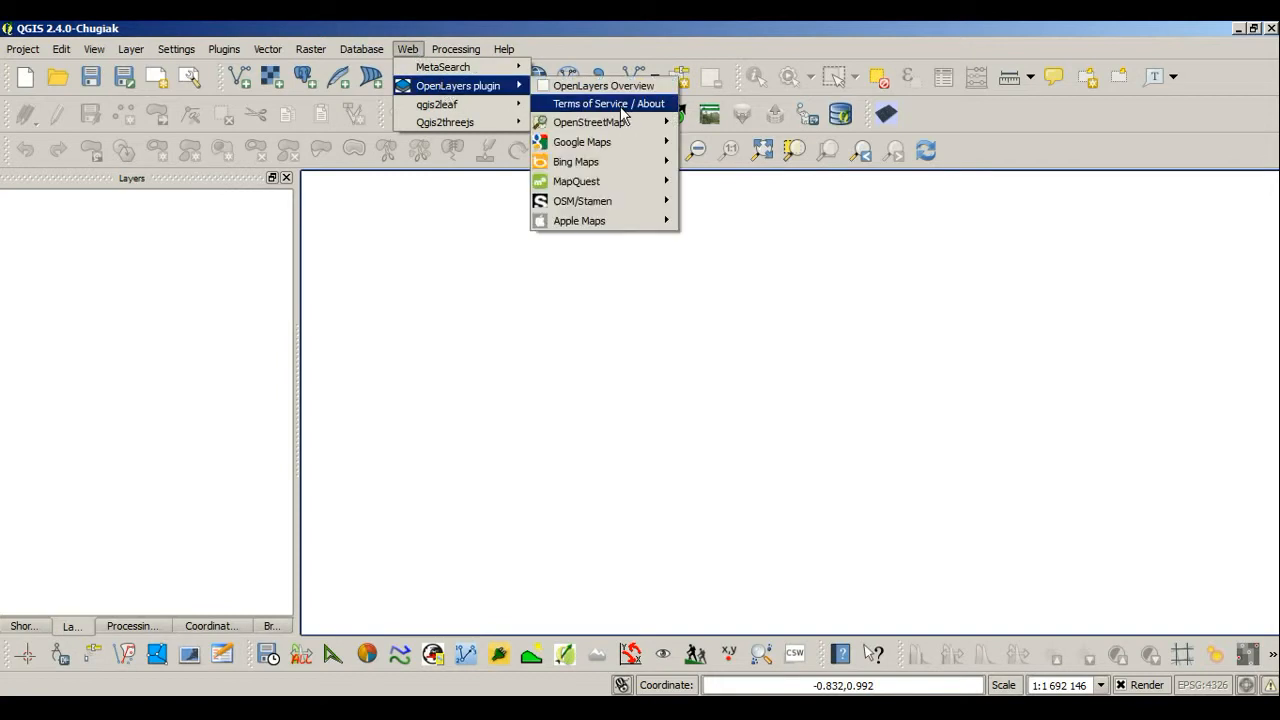
mouse_move(581, 141)
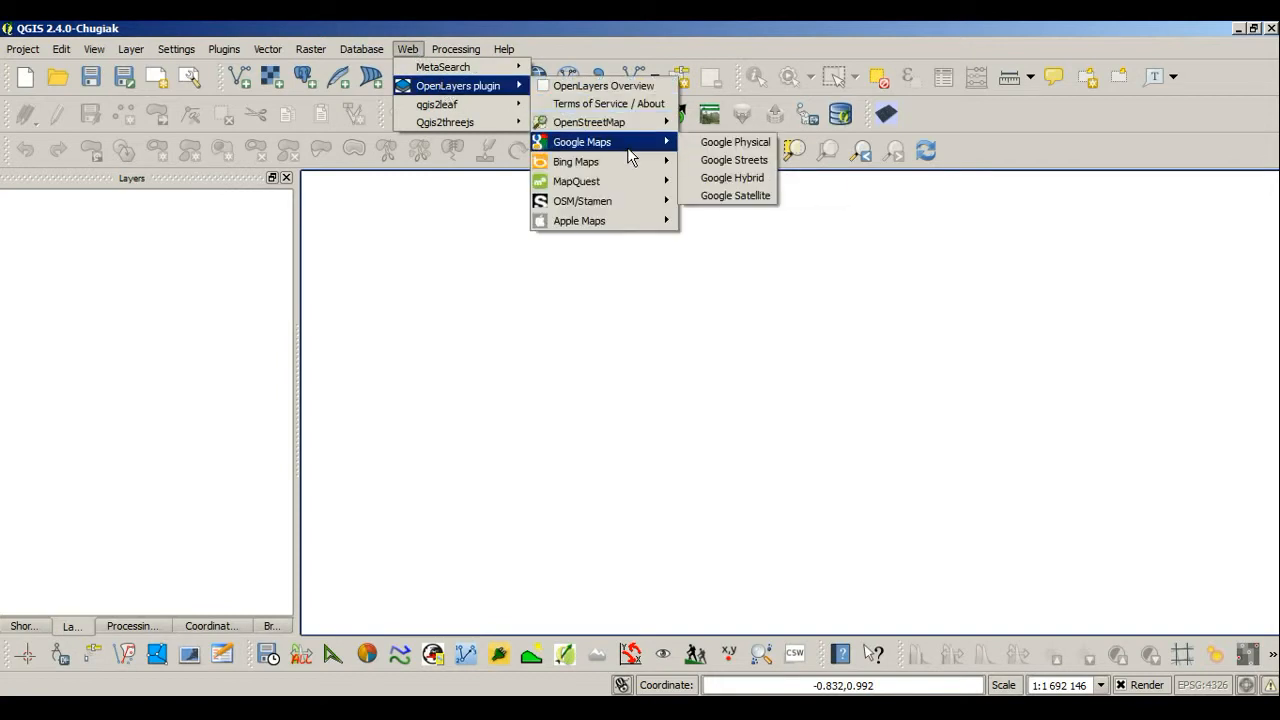
click(735, 195)
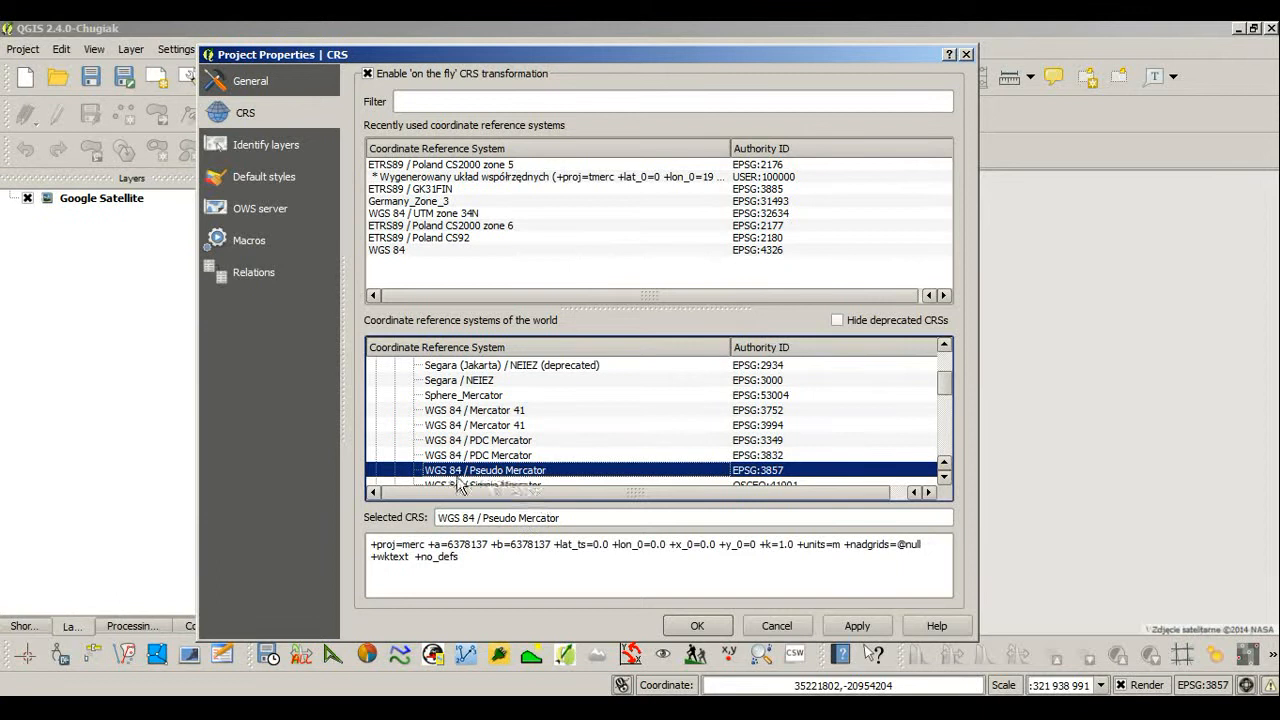
mouse_move(548, 490)
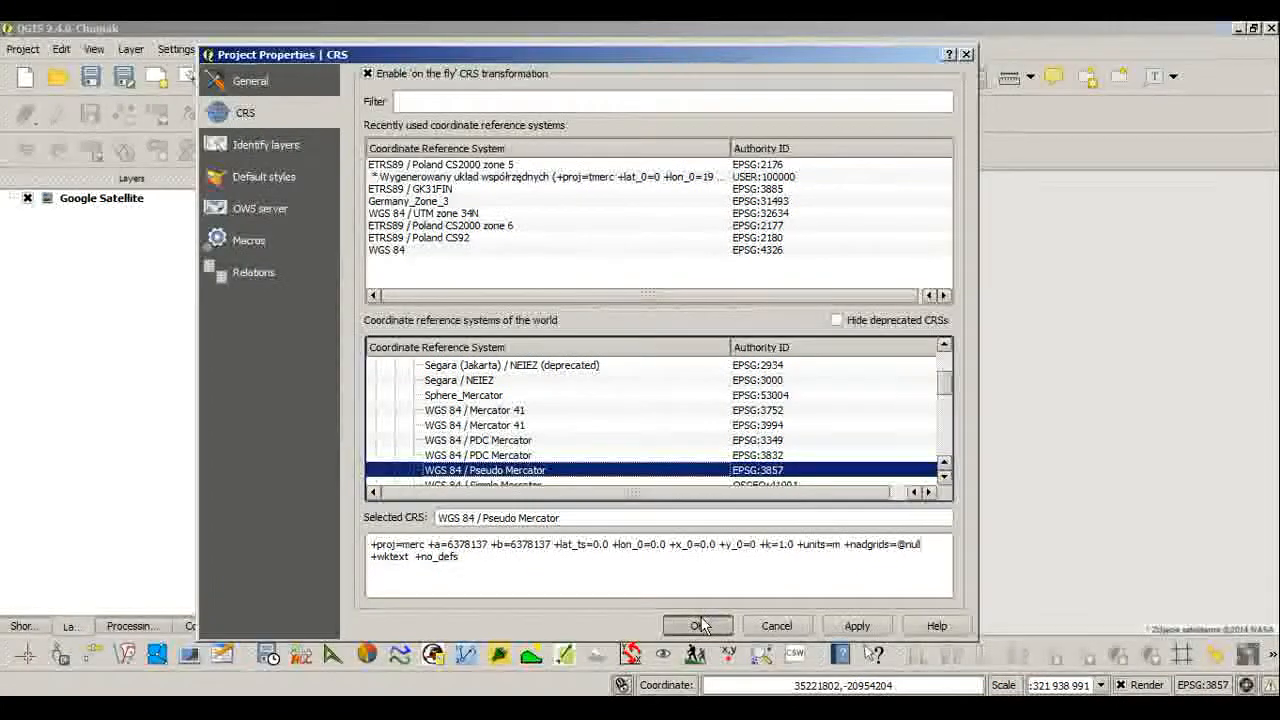
Step: Apply WGS 84 / Pseudo Mercator (EPSG:3857) as the project CRS
click(698, 625)
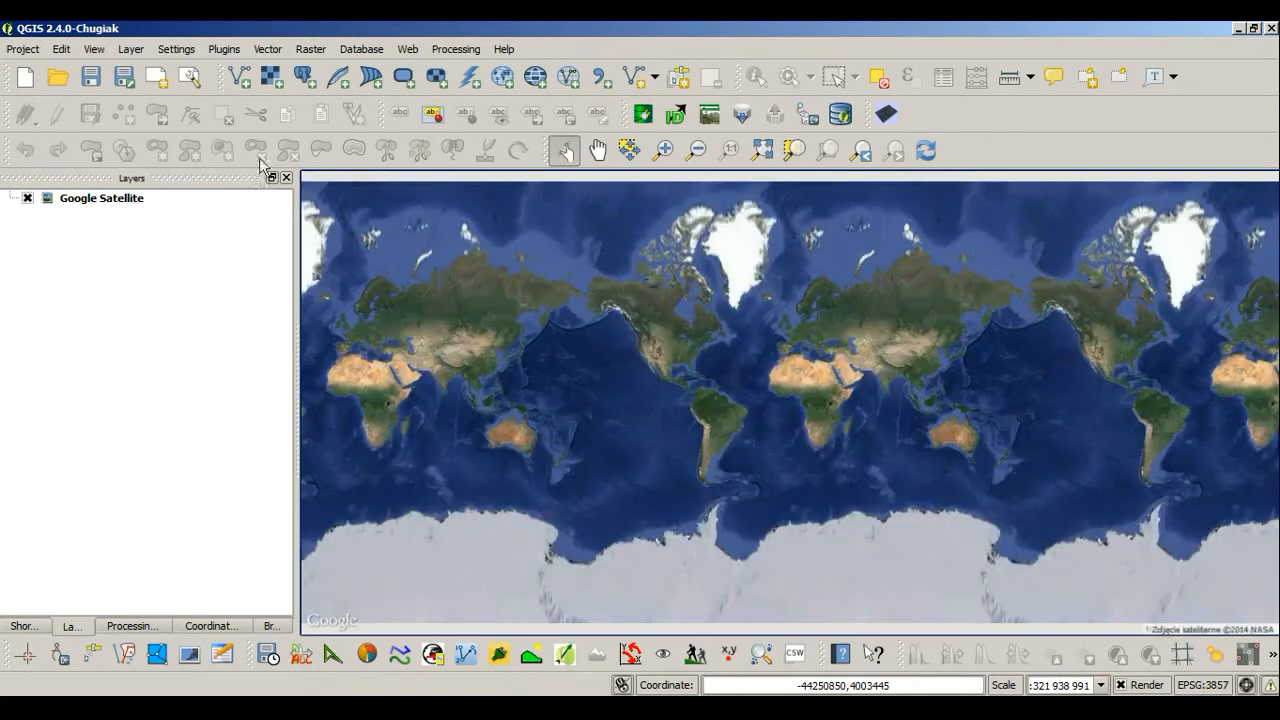
mouse_move(270, 77)
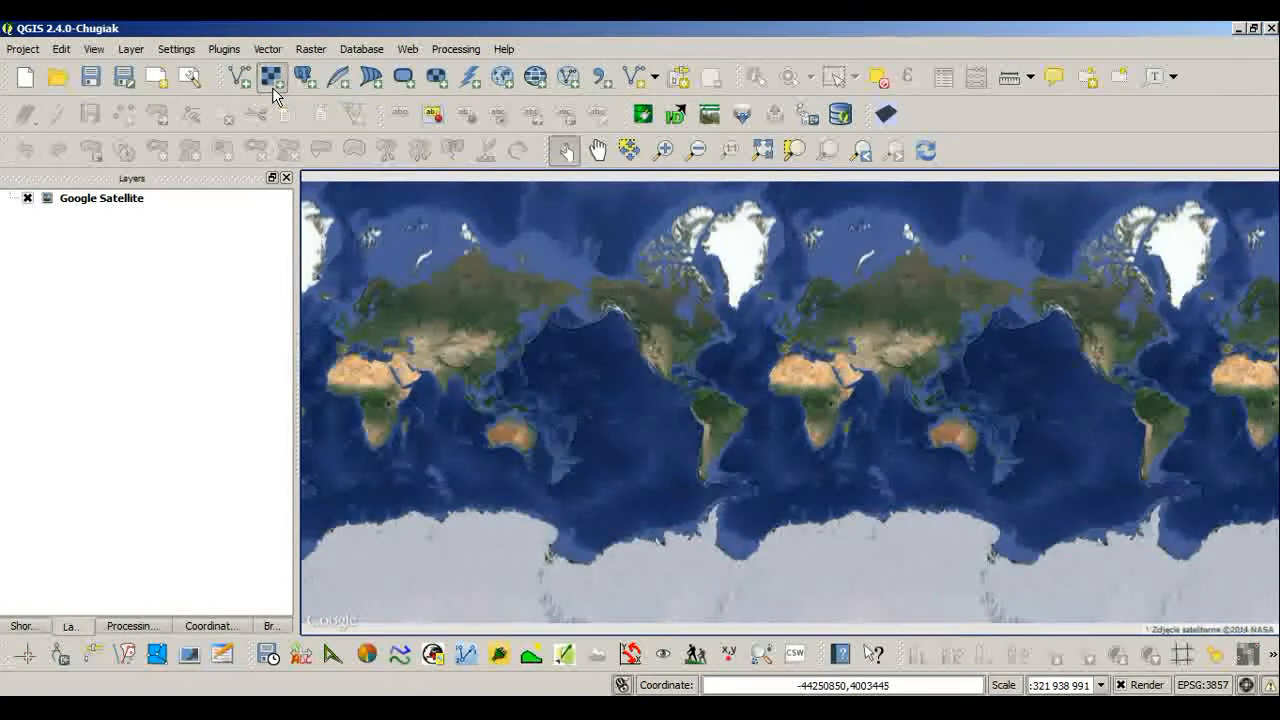
Step: Load pln_poz.tif from the Desktop as a raster layer
click(272, 76)
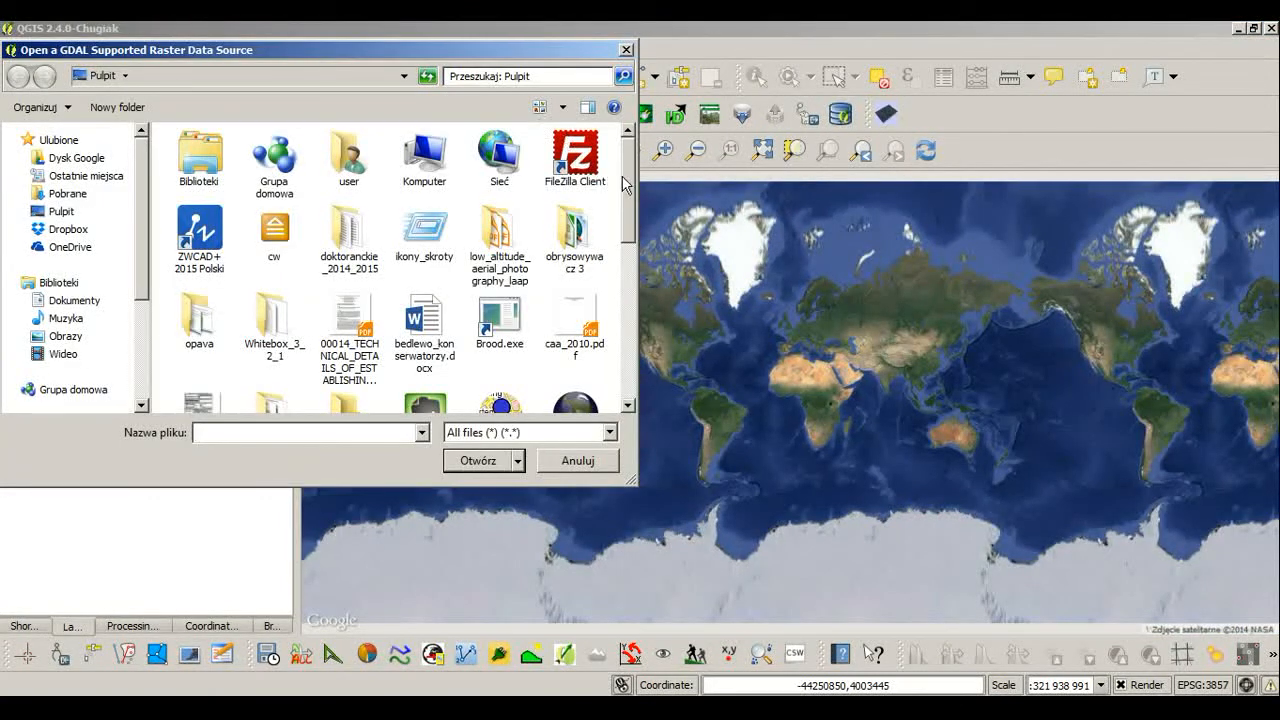
click(425, 220)
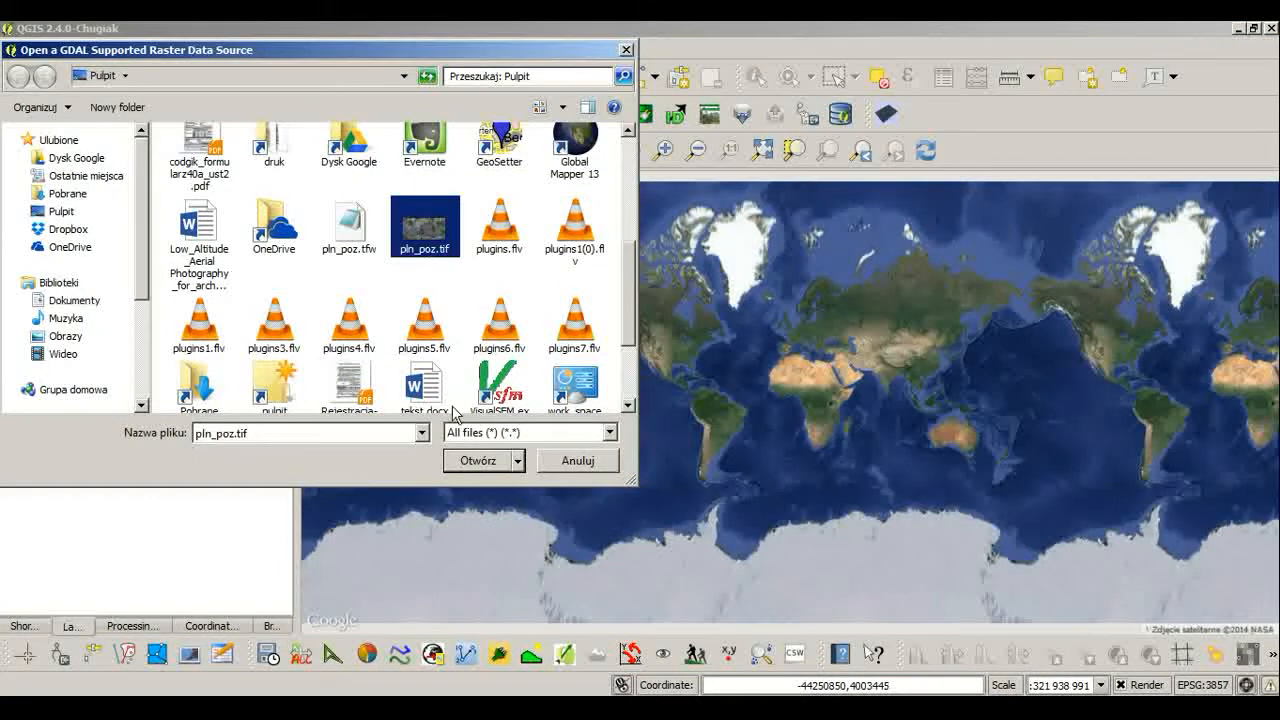
click(476, 460)
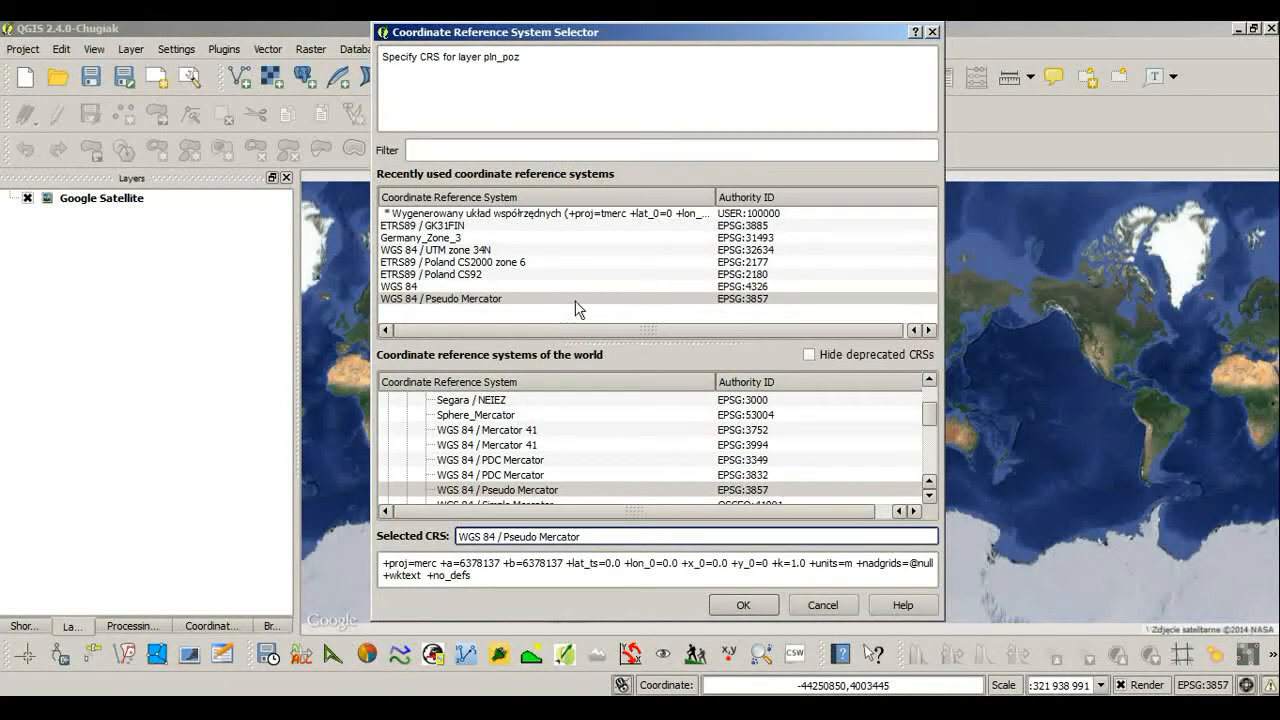
mouse_move(590, 288)
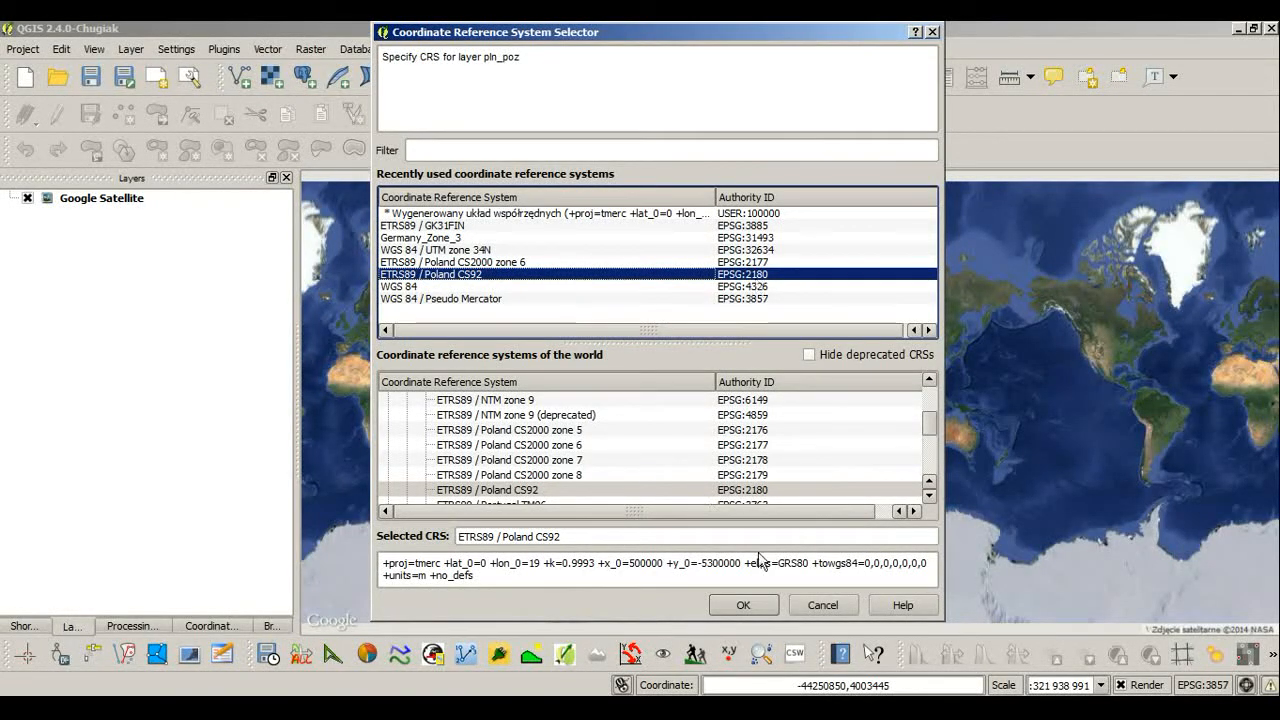
Step: Assign ETRS89 / Poland CS92 (EPSG:2180) to the incoming pln_poz raster
click(743, 604)
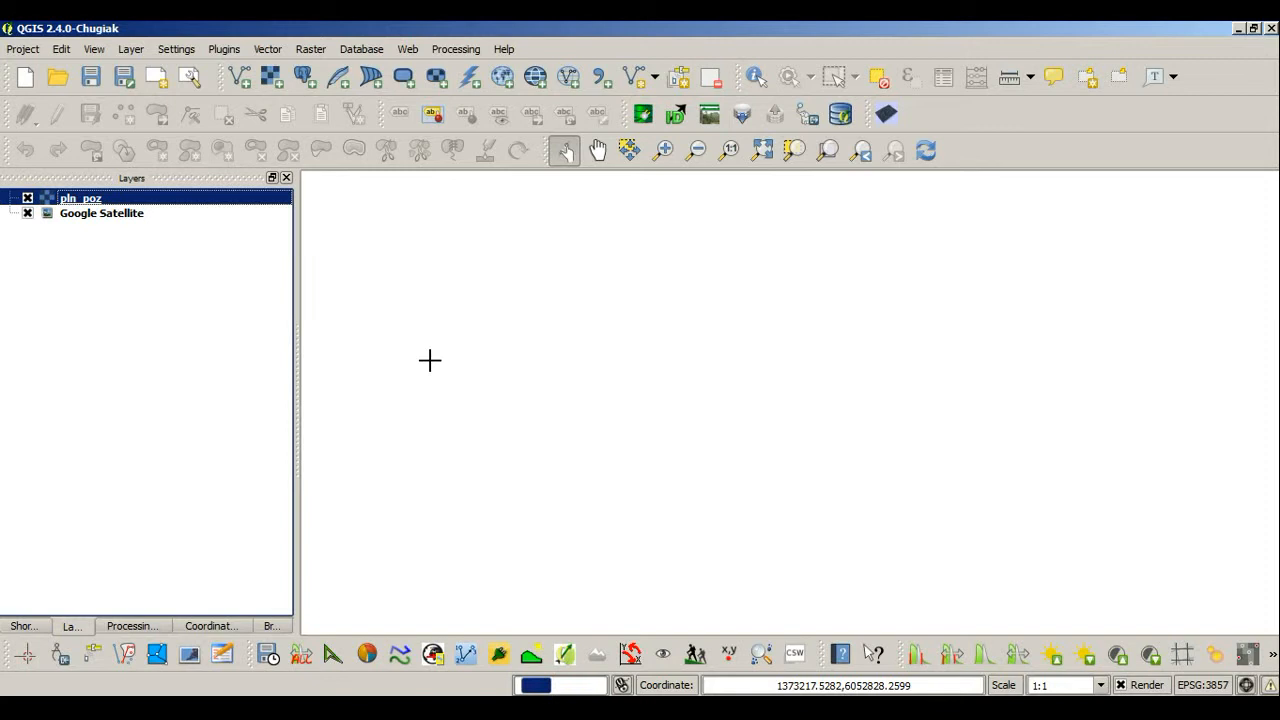
mouse_move(1022, 497)
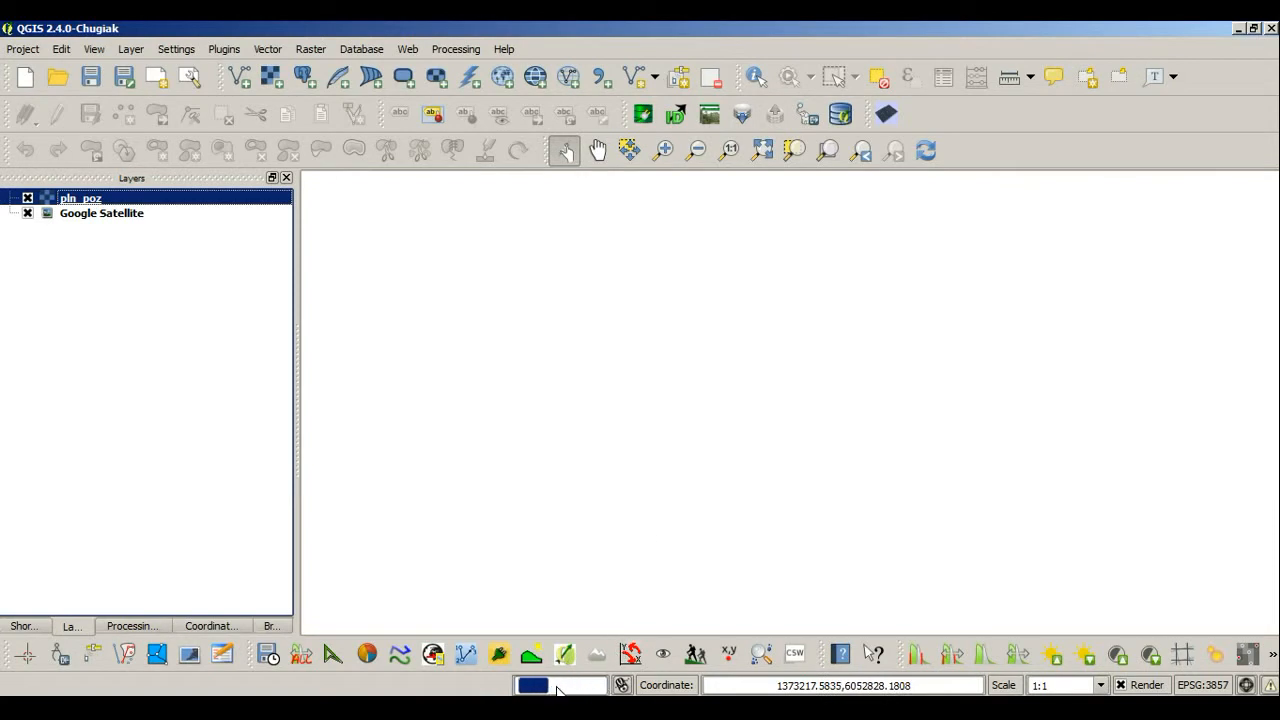
mouse_move(295, 413)
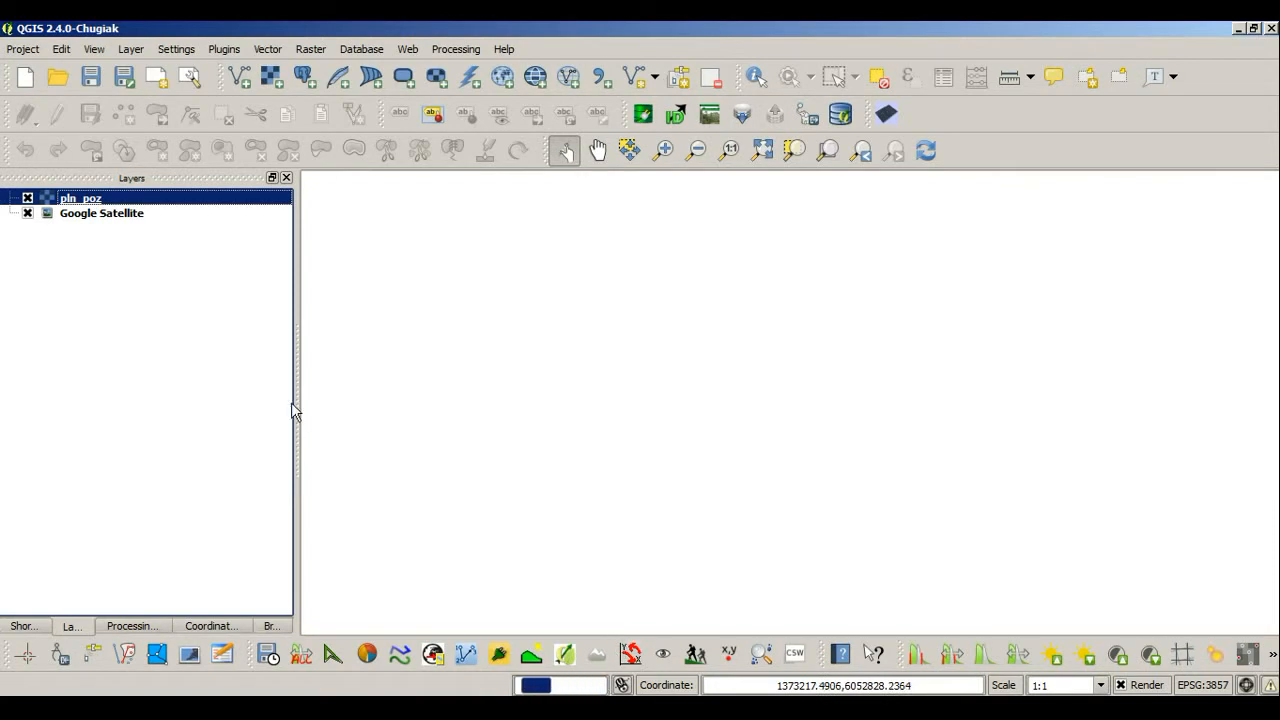
Step: Inspect pln_poz's metadata, origin and projection details, then close properties unchanged
right_click(80, 198)
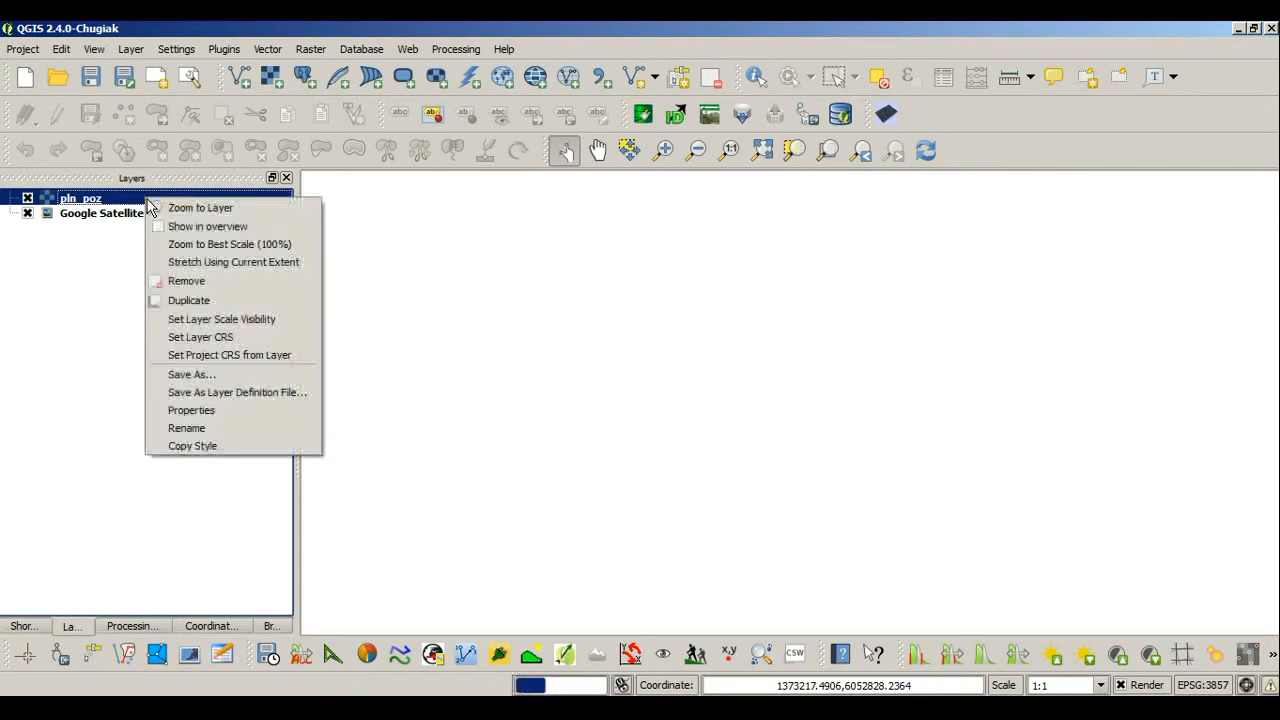
mouse_move(200, 374)
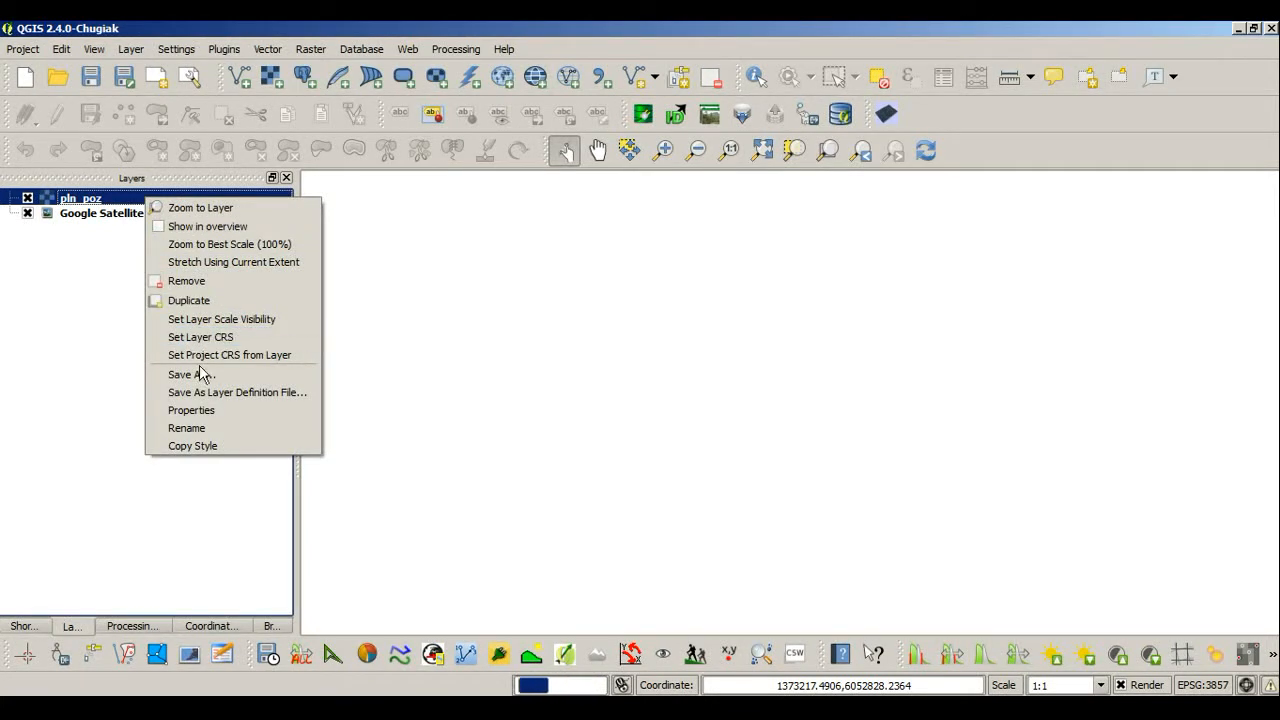
click(191, 410)
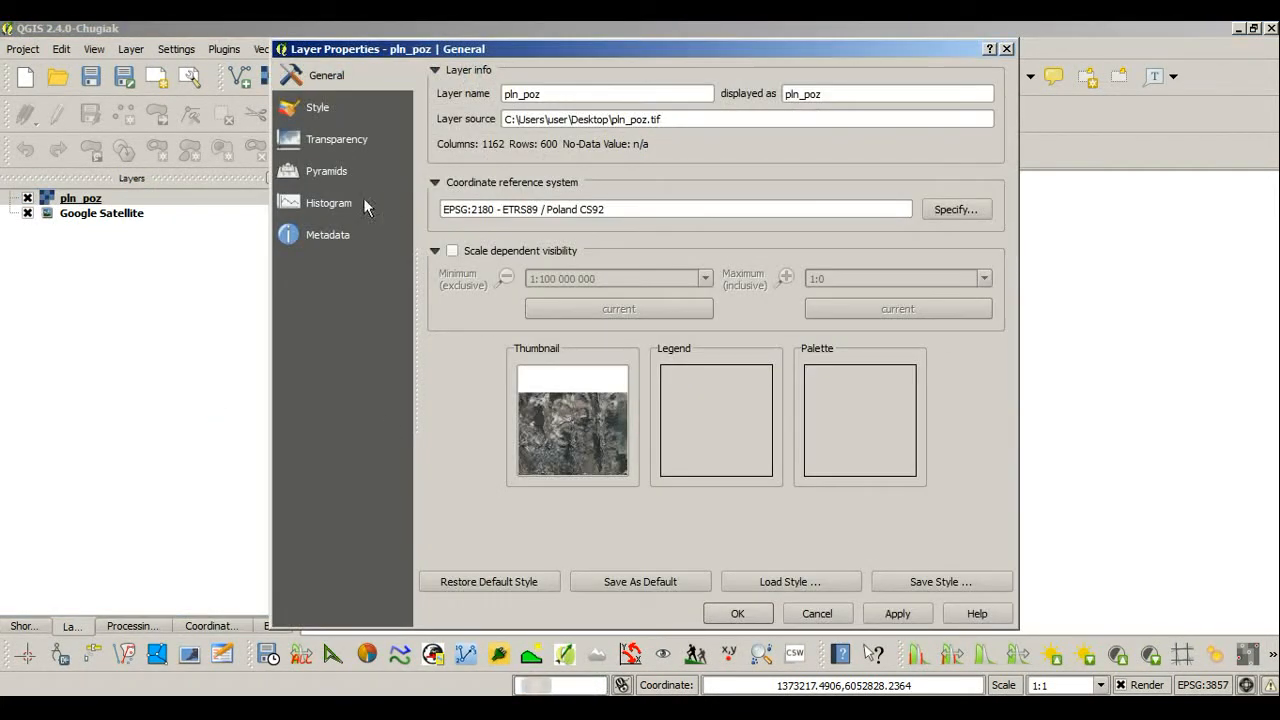
click(328, 234)
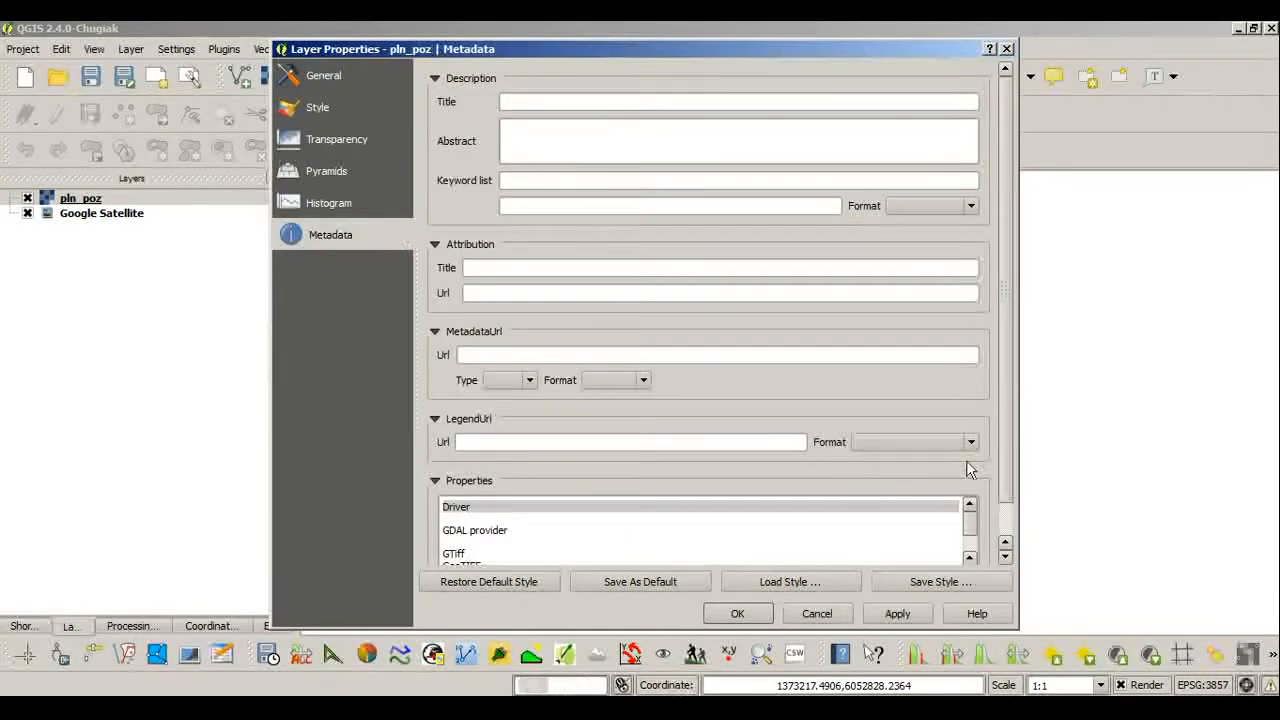
scroll(down, 3)
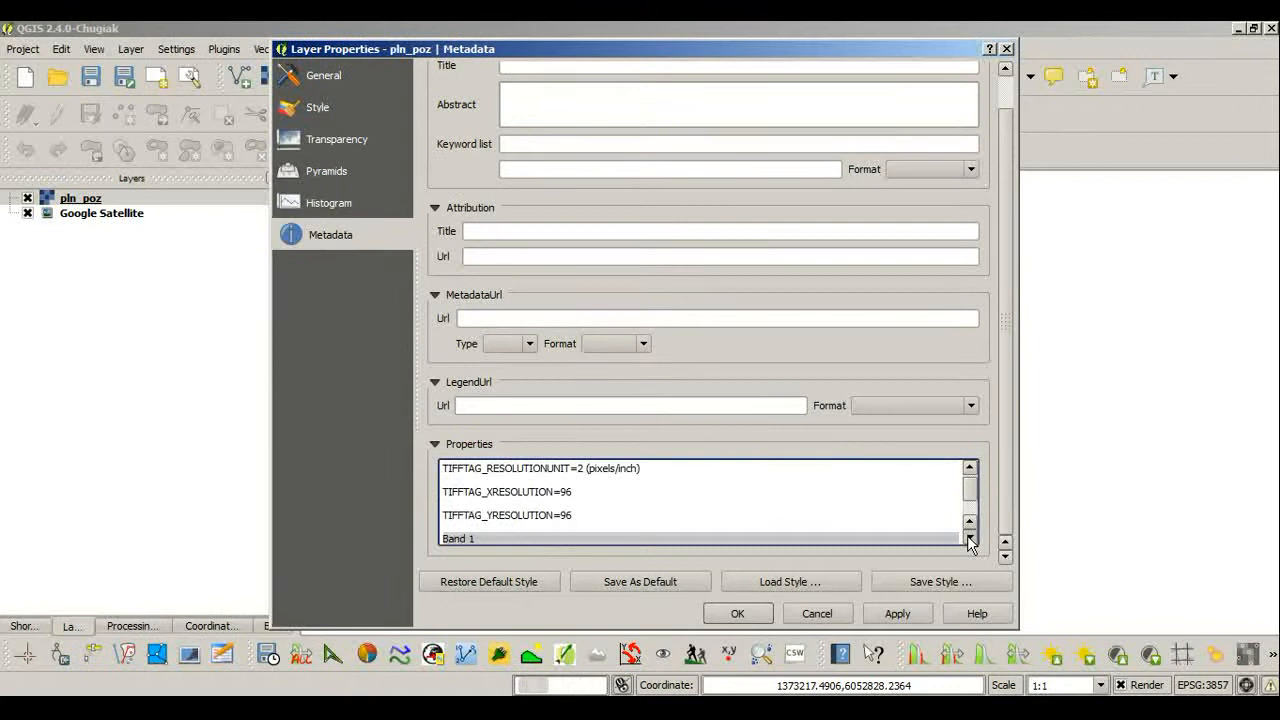
click(968, 547)
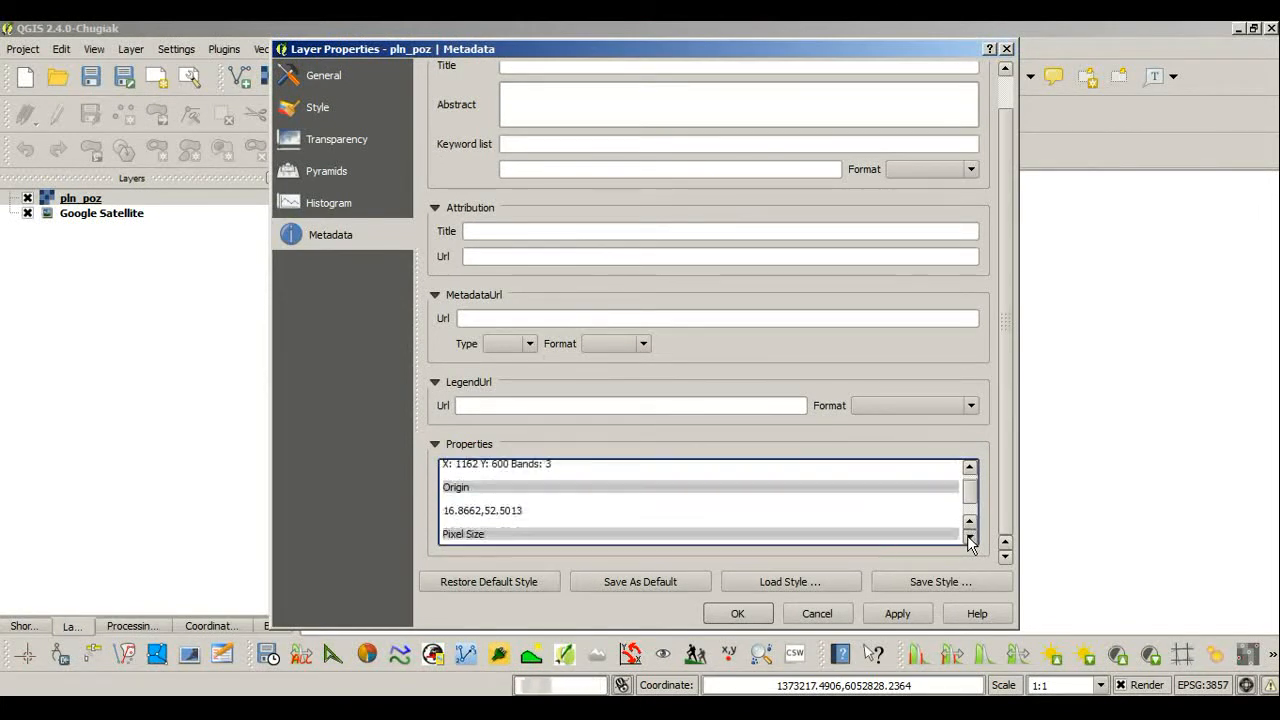
click(968, 549)
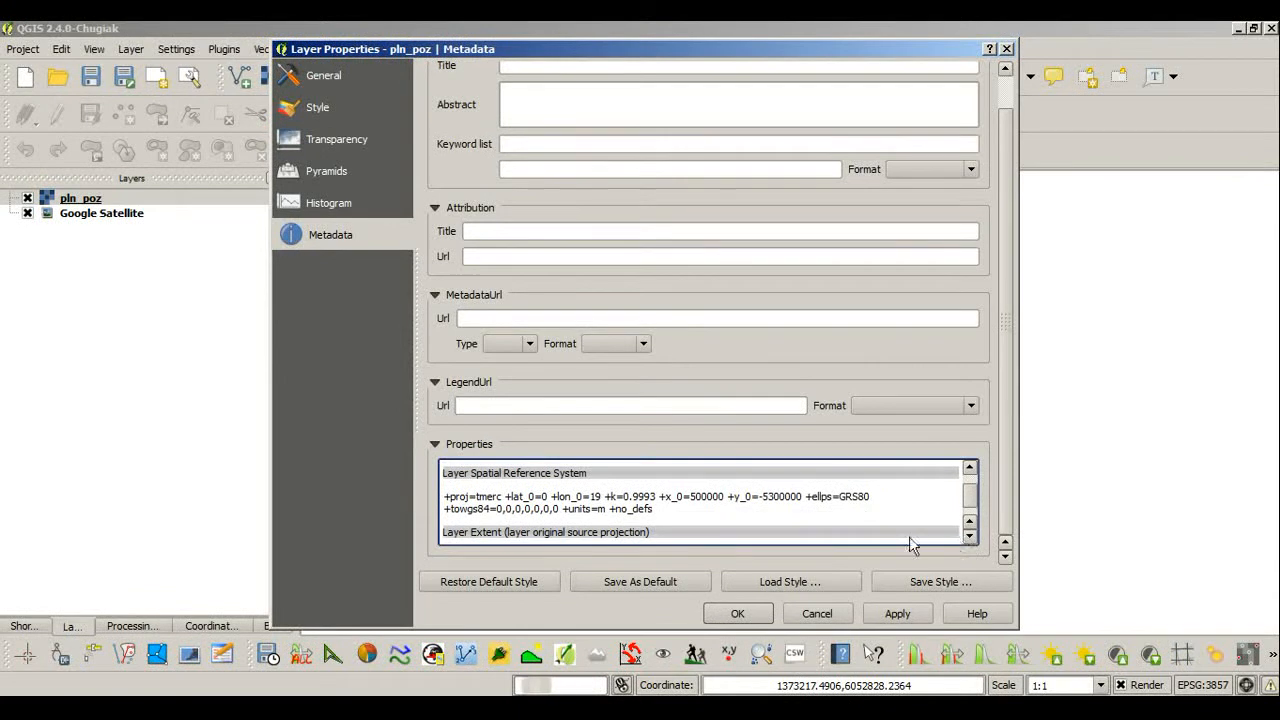
double_click(631, 509)
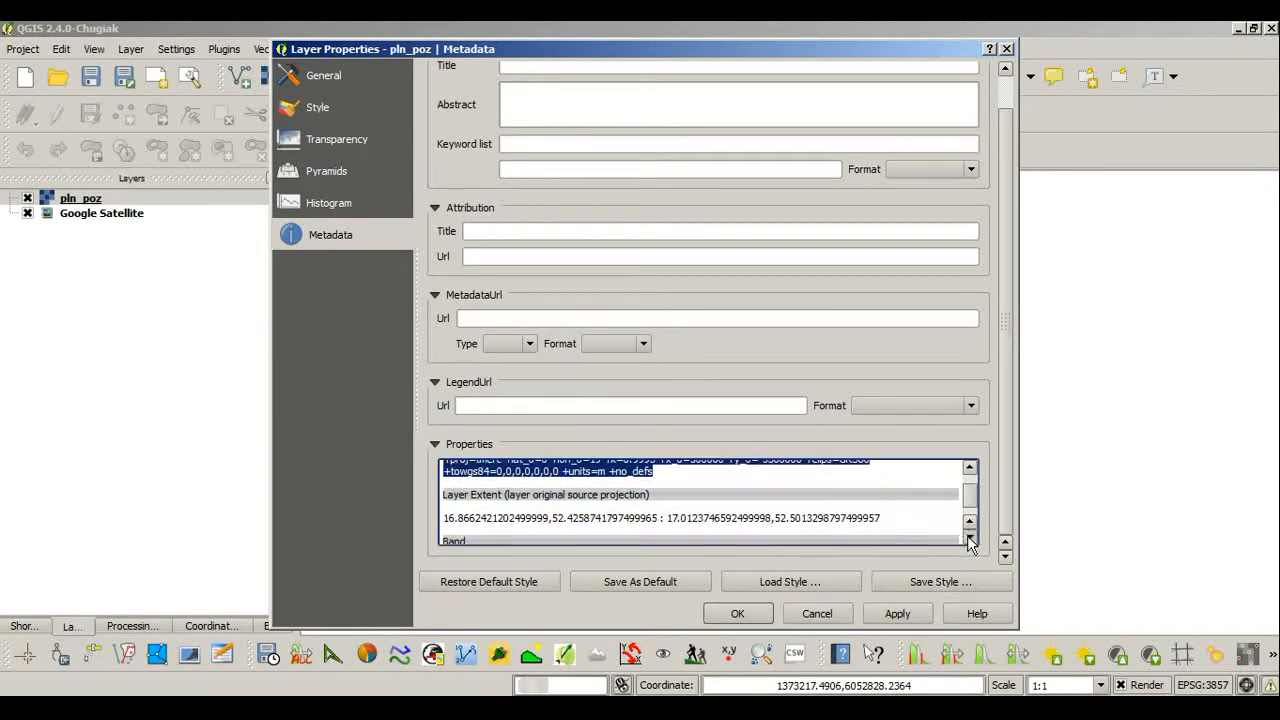
mouse_move(816, 613)
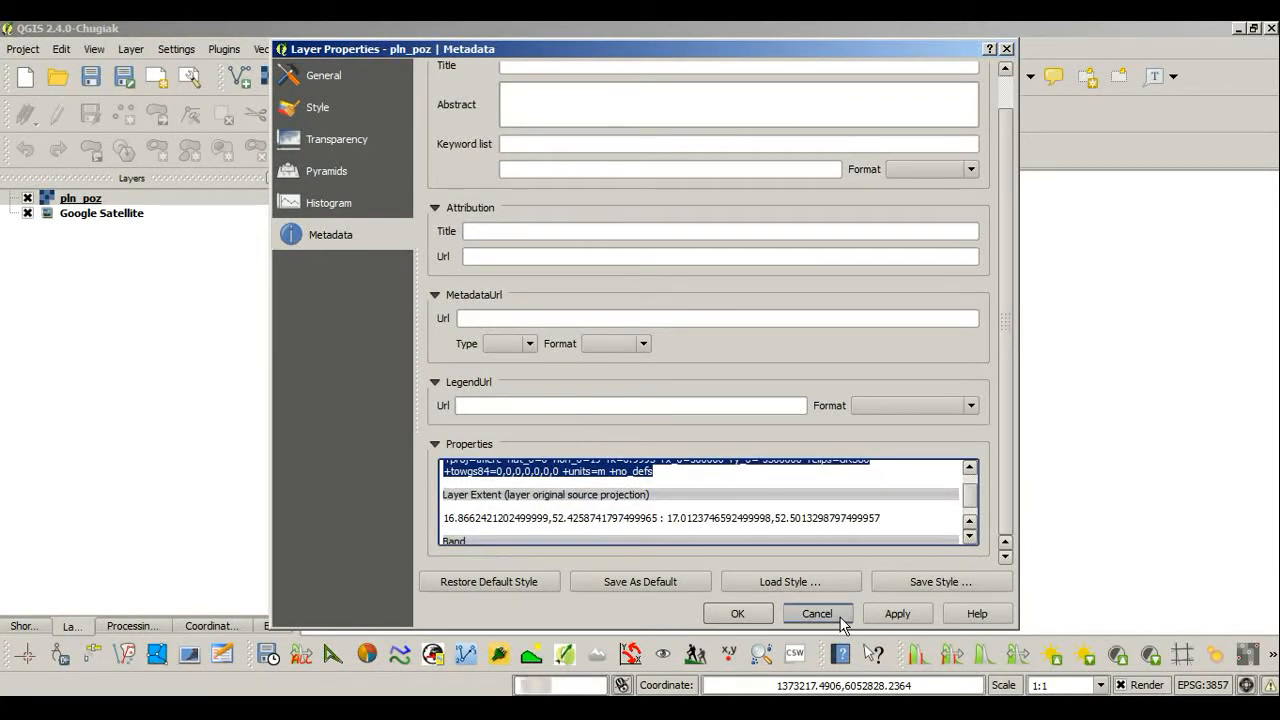
click(816, 613)
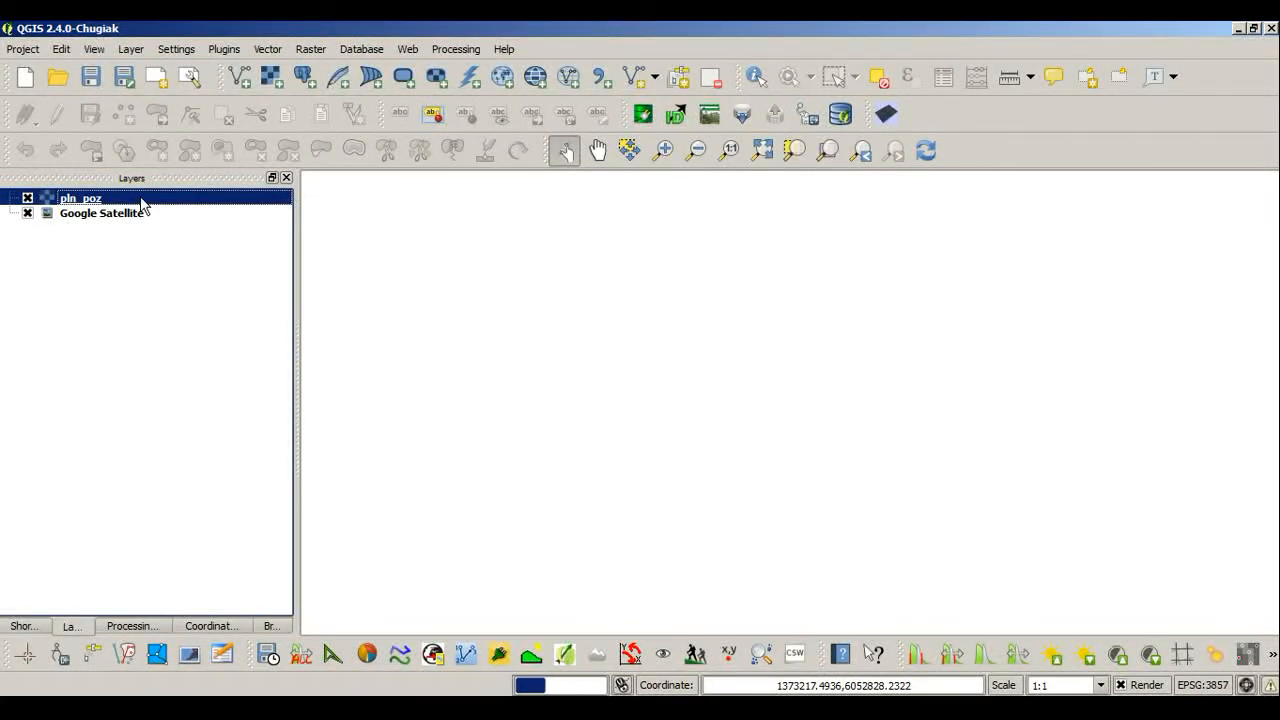
right_click(80, 198)
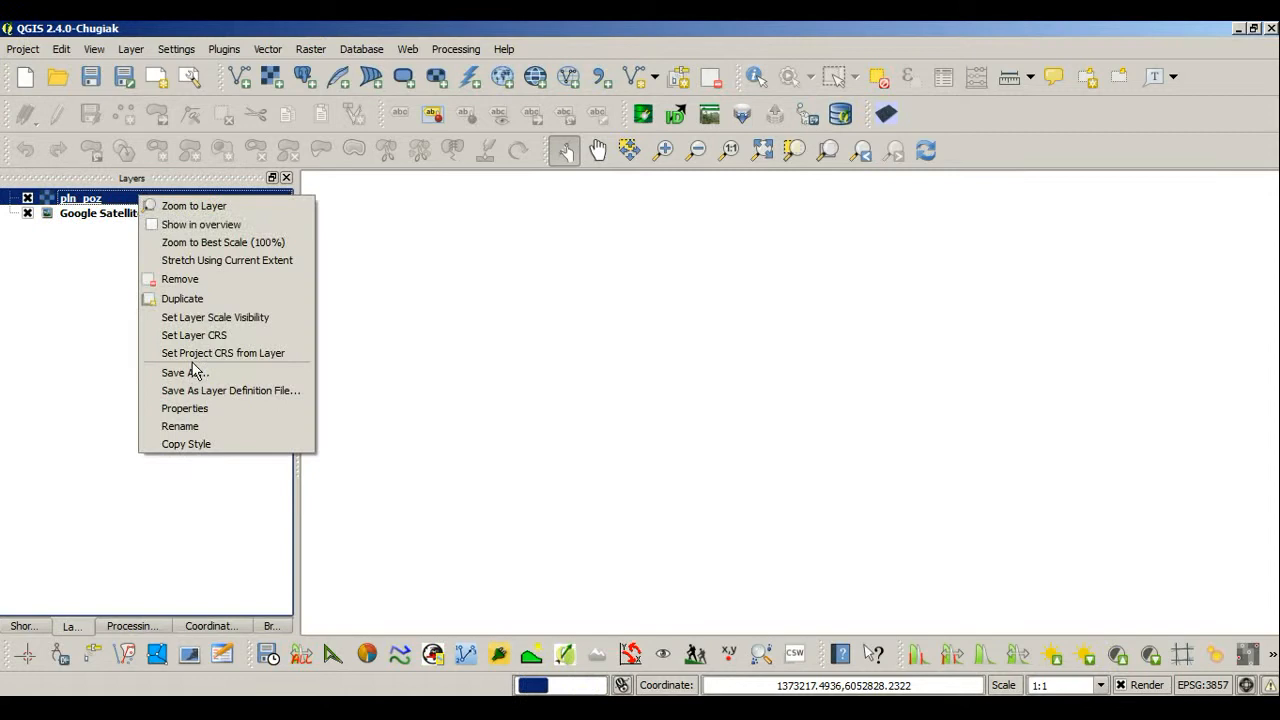
mouse_move(205, 444)
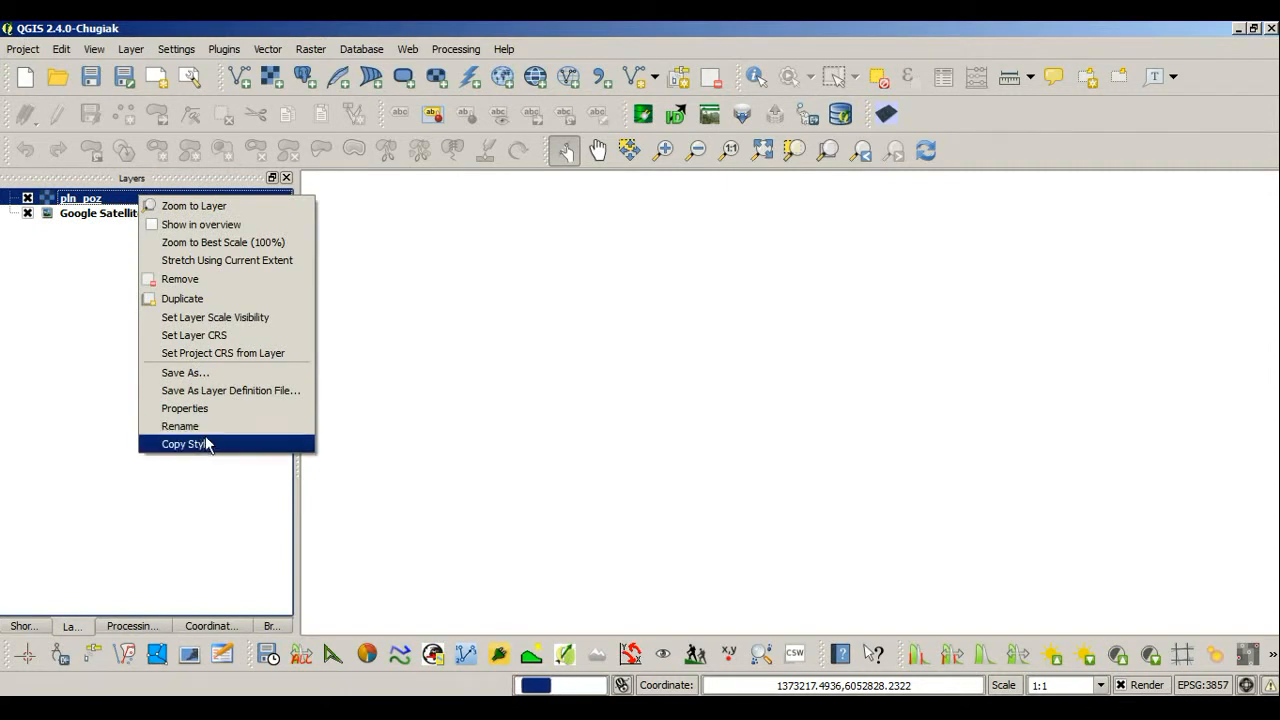
Step: Change the pln_poz layer CRS to WGS 84 (EPSG:4326) and apply it
click(184, 408)
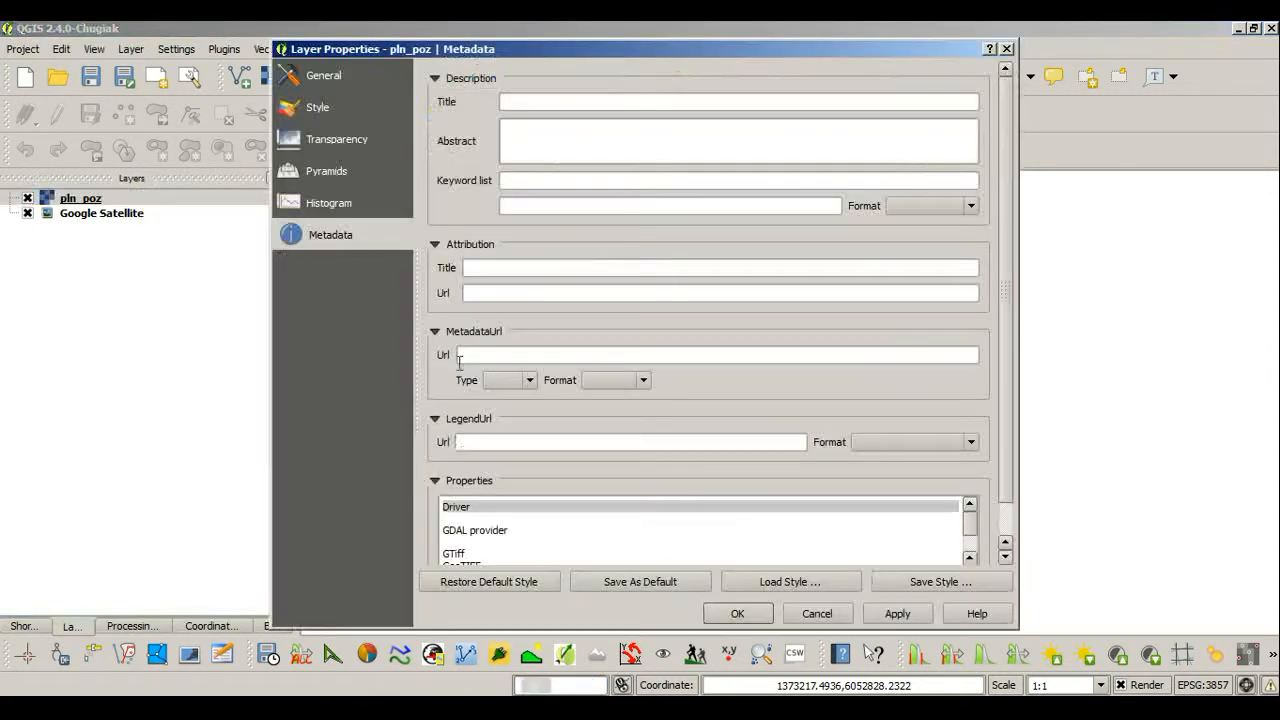
click(322, 75)
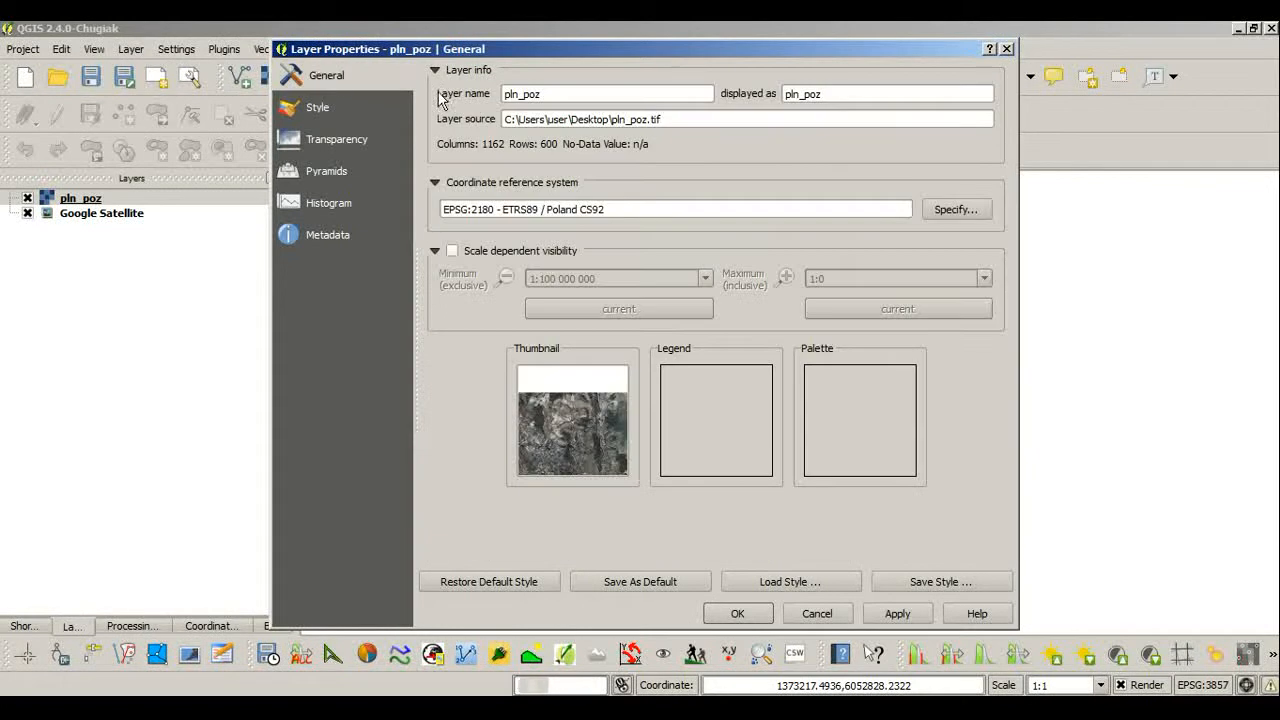
mouse_move(787, 204)
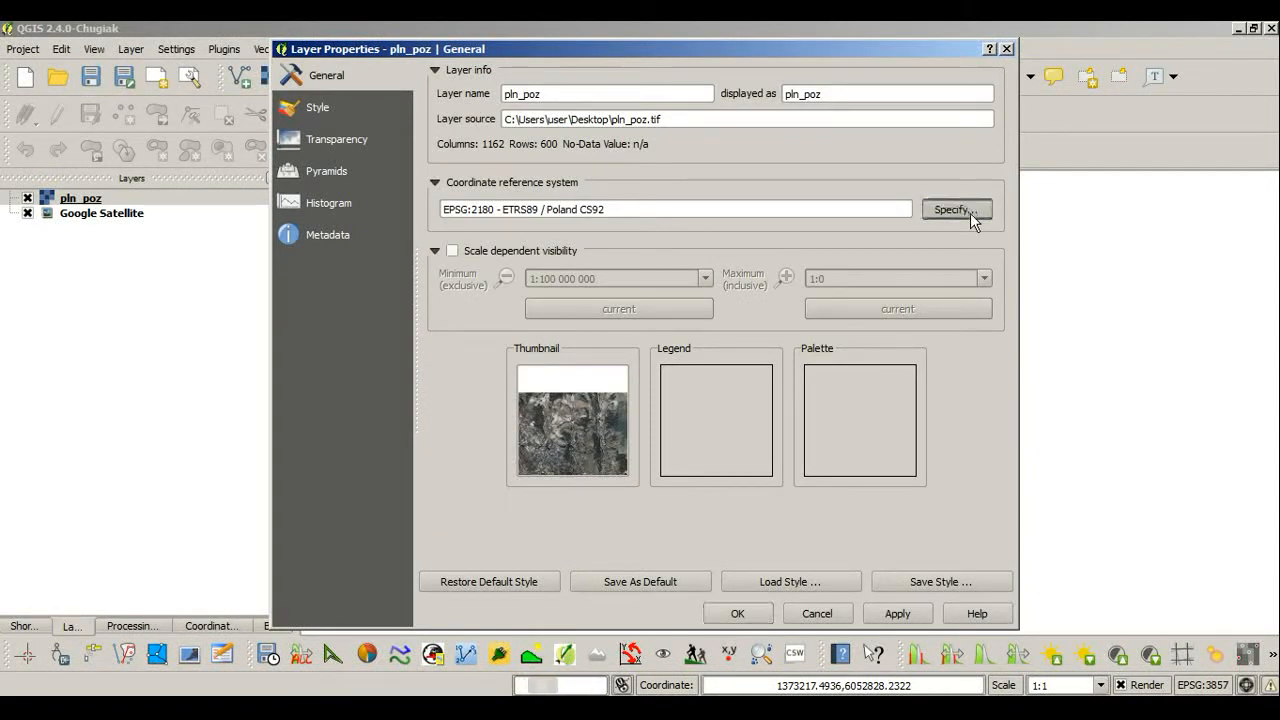
click(955, 209)
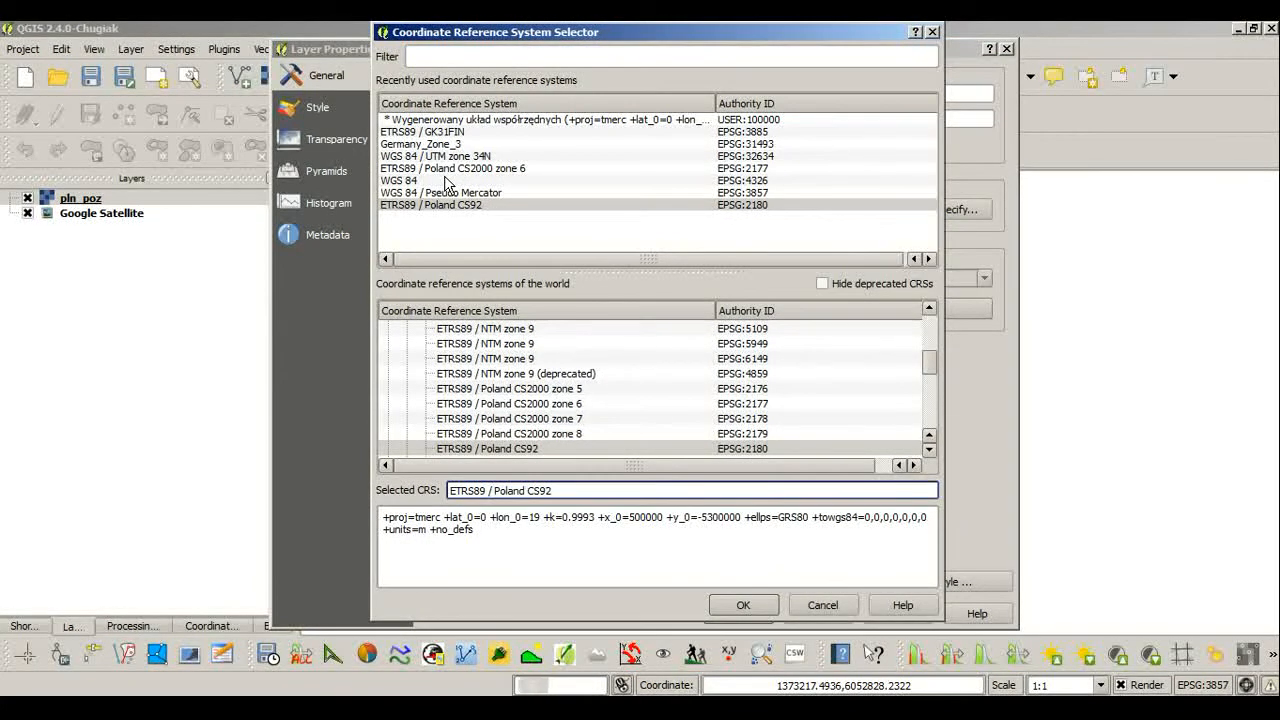
click(398, 180)
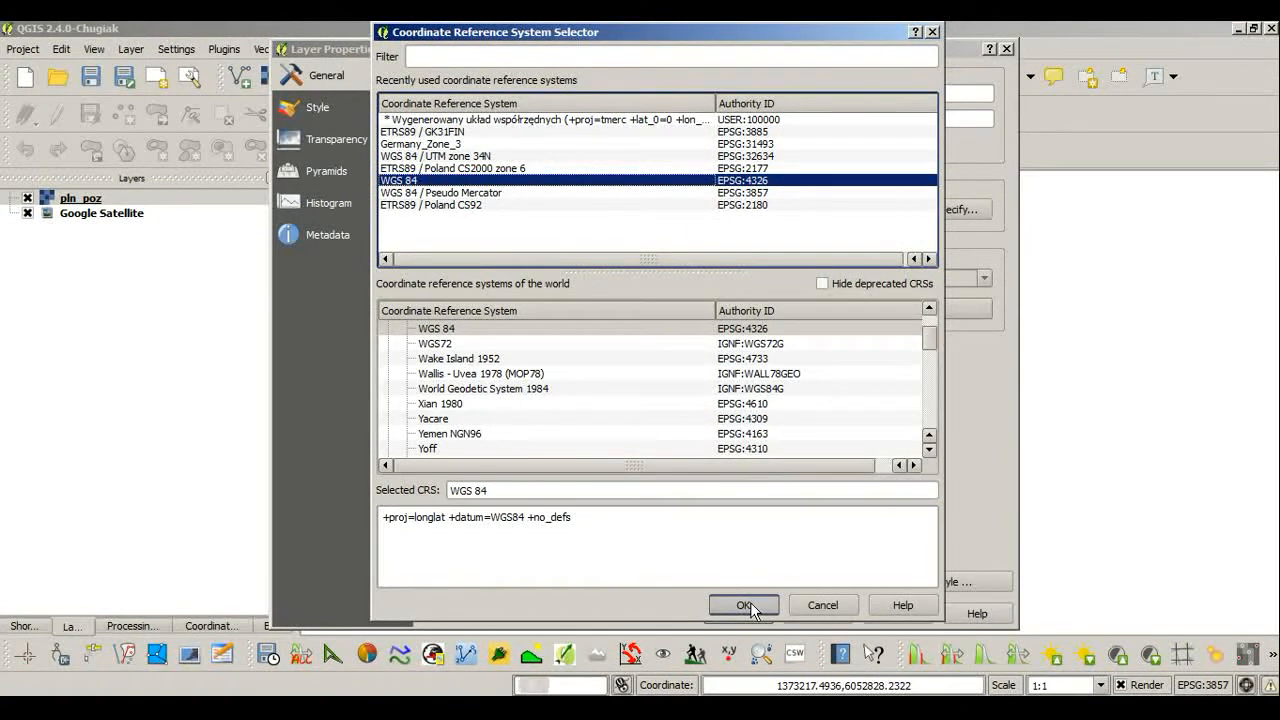
click(744, 605)
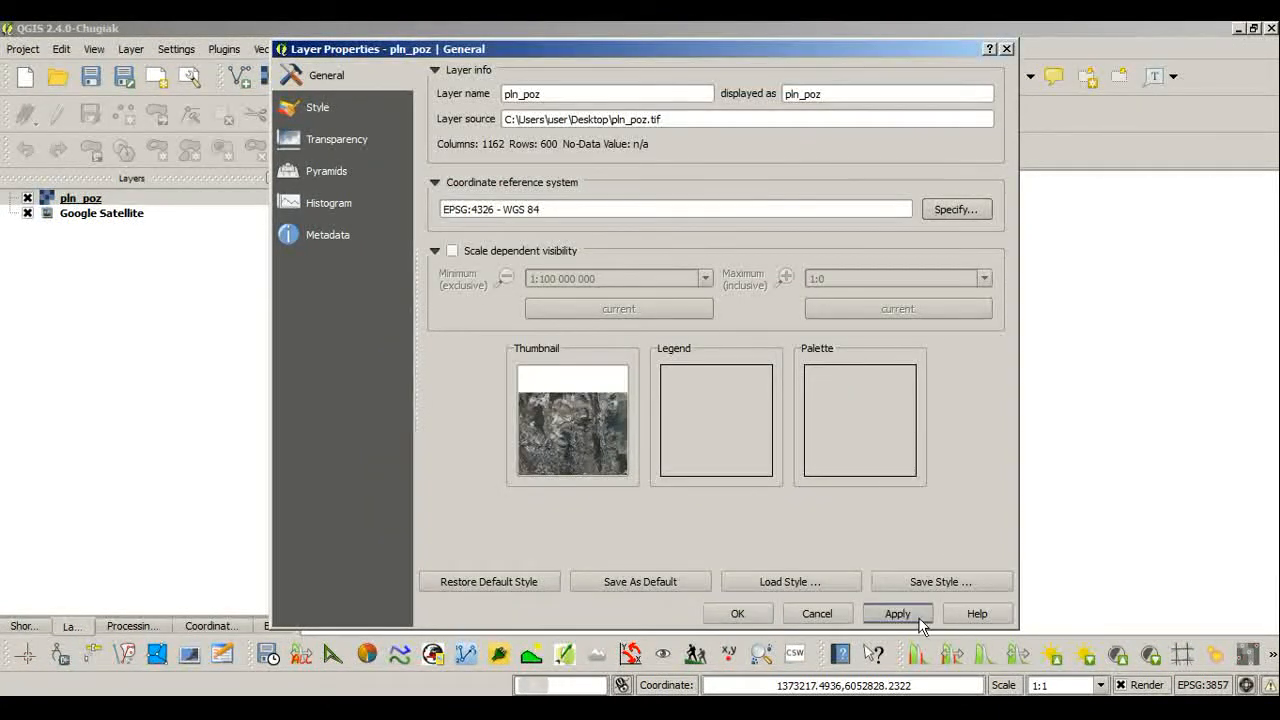
click(897, 613)
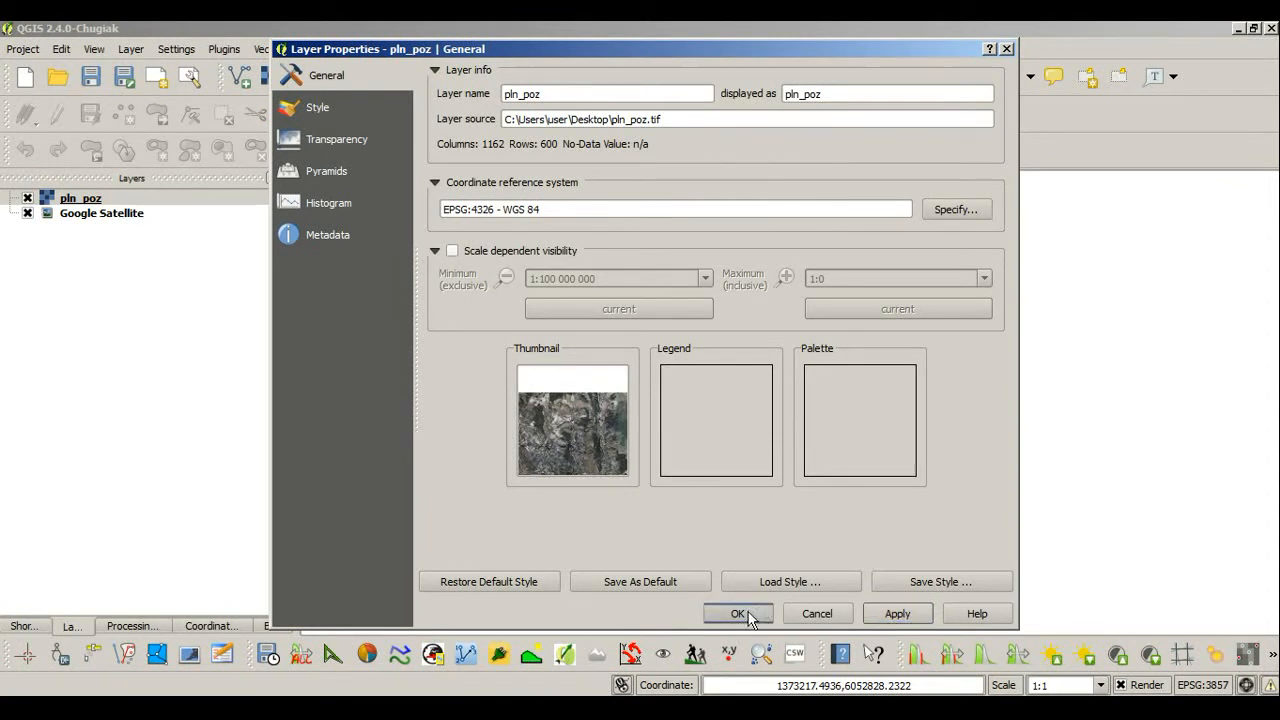
click(738, 613)
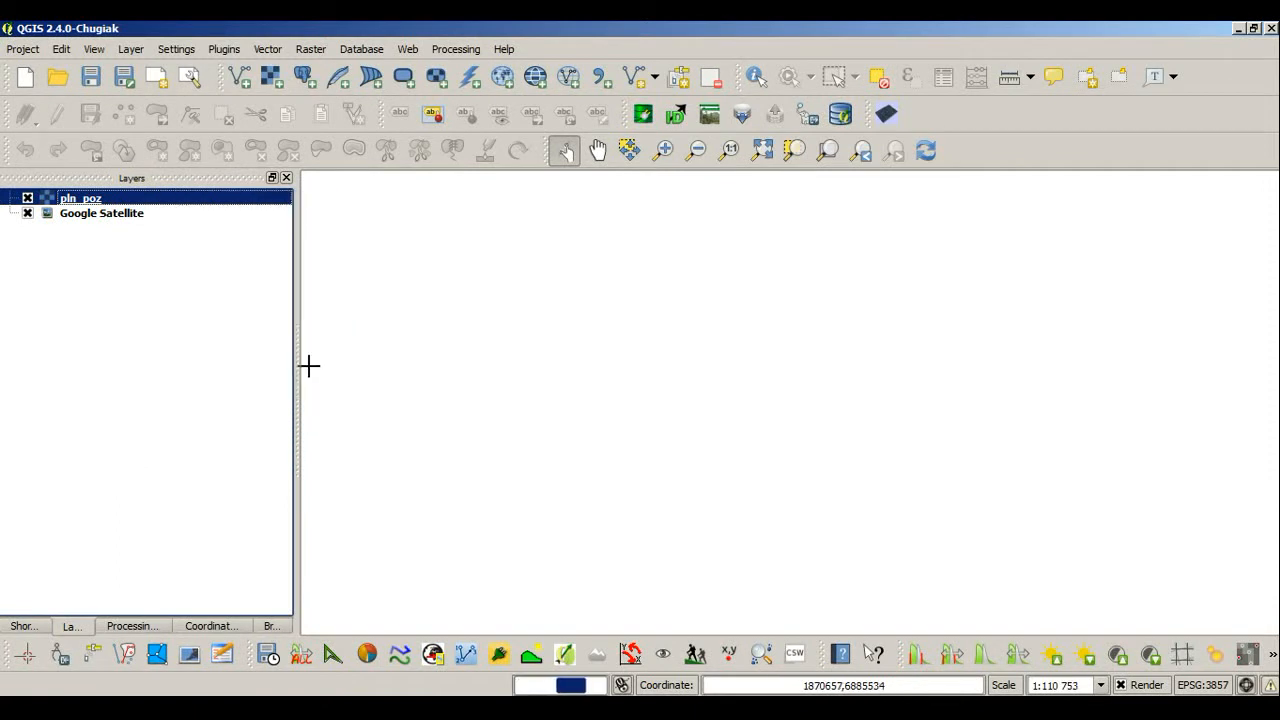
mouse_move(311, 364)
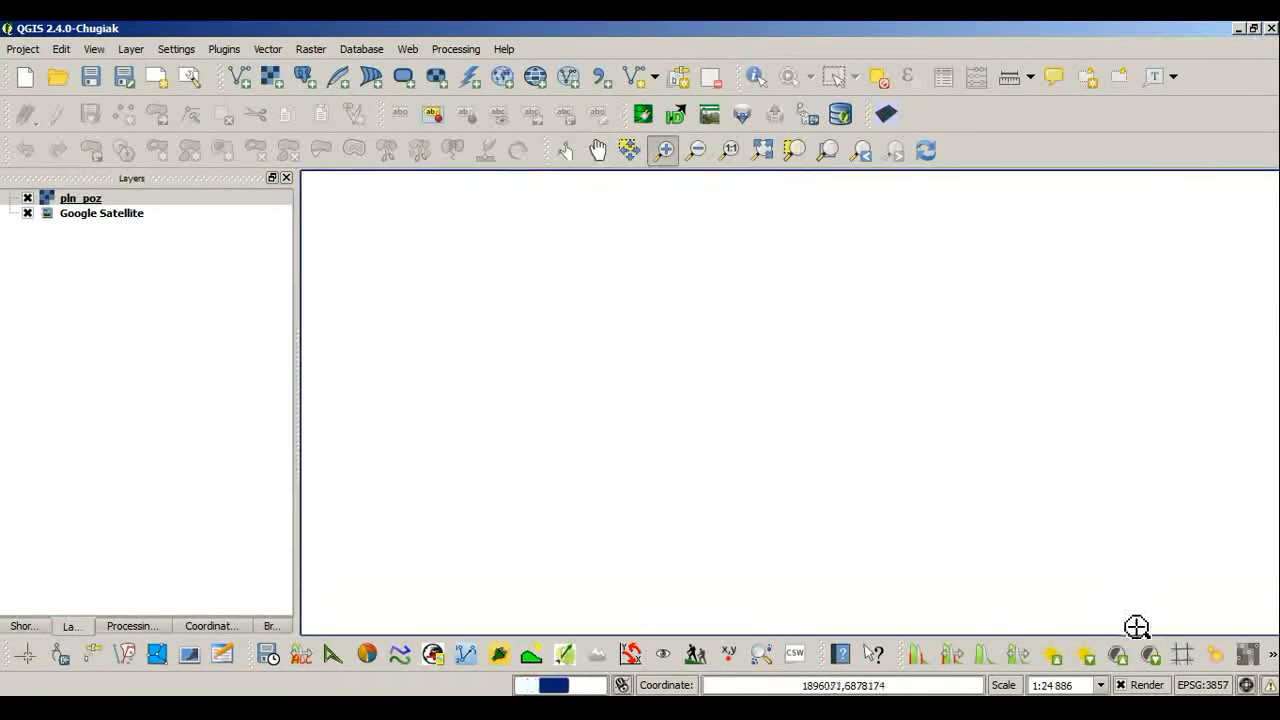
mouse_move(1112, 582)
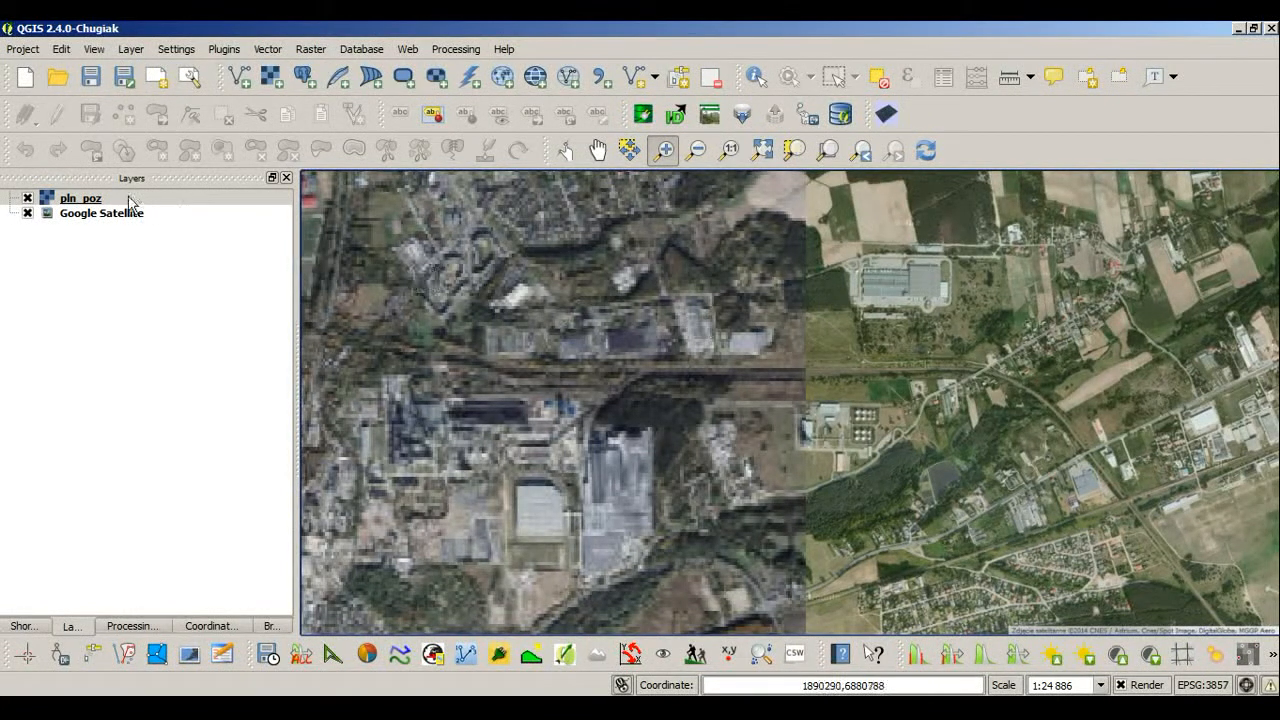
Step: Set up a GTiff export of pln_poz to C:/Users/user/Desktop/pln_poz_84.tif
right_click(80, 198)
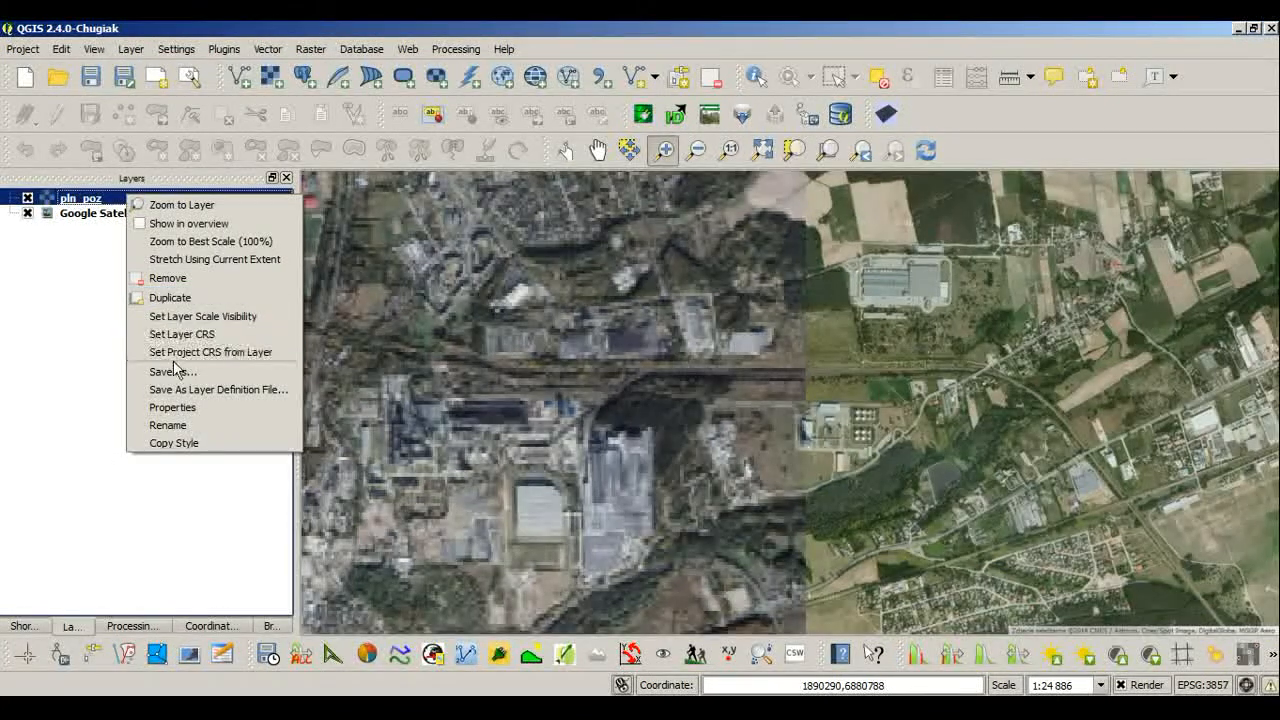
click(172, 371)
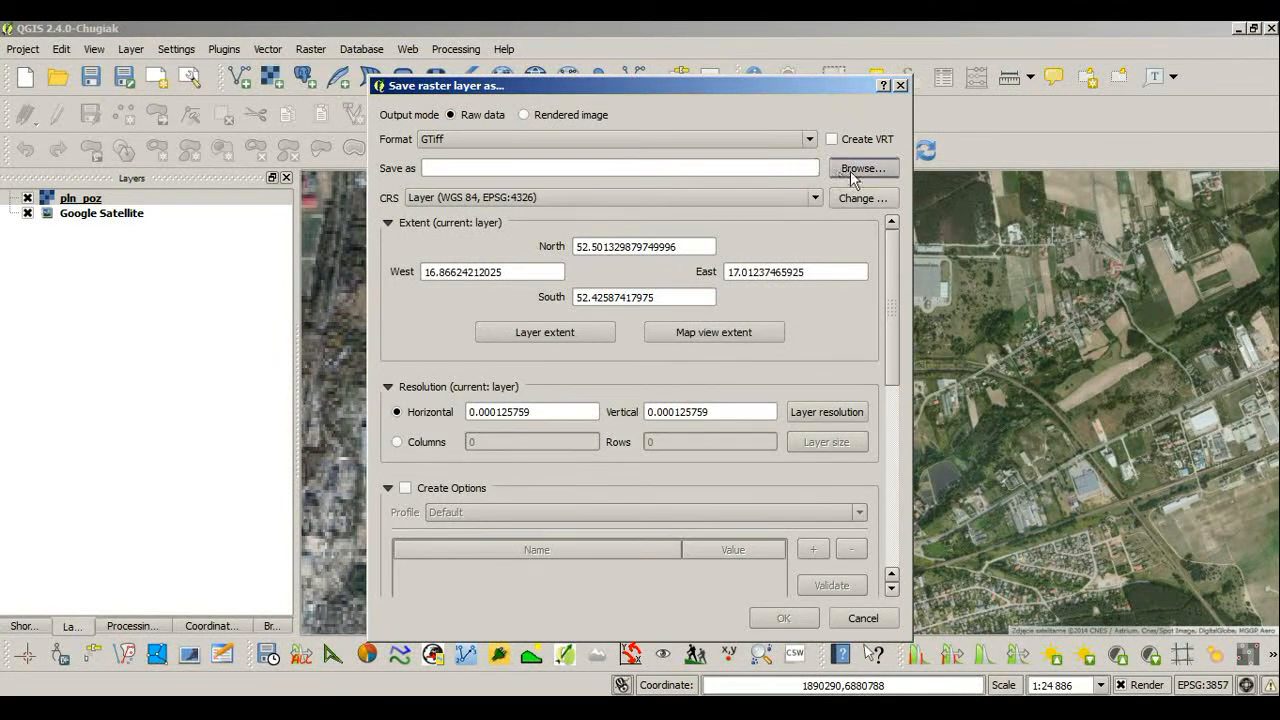
click(862, 167)
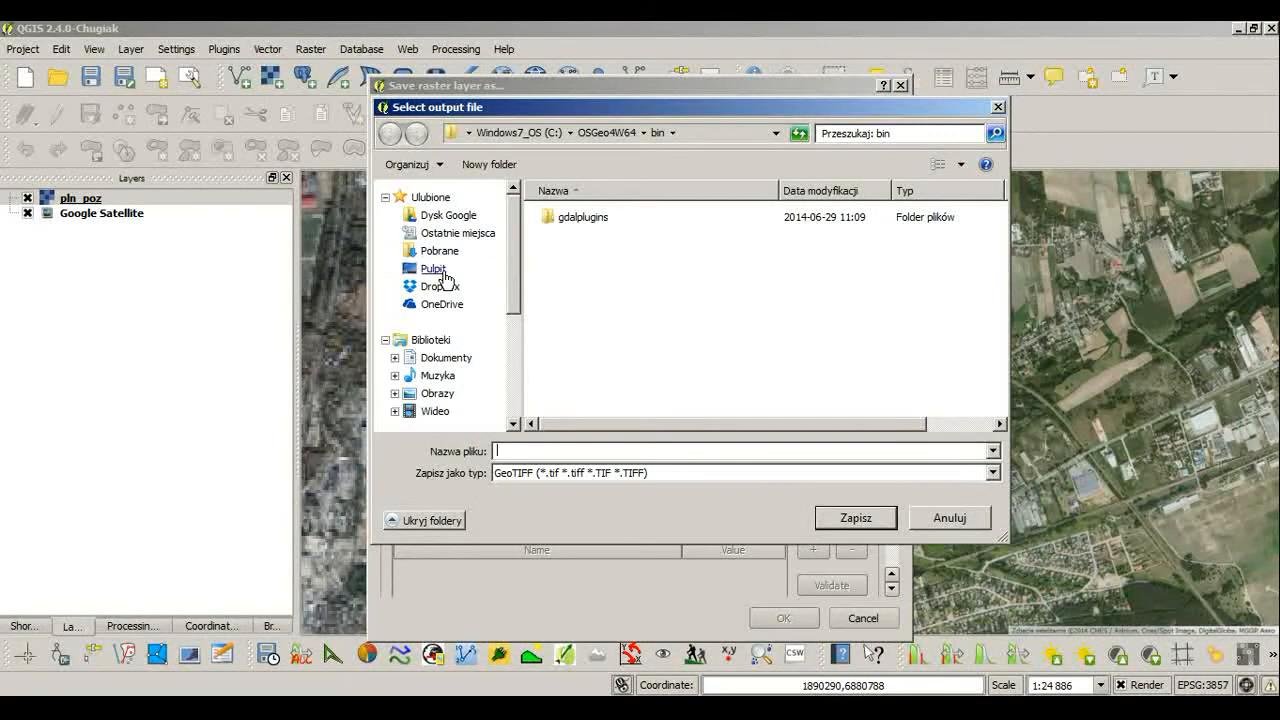
click(433, 268)
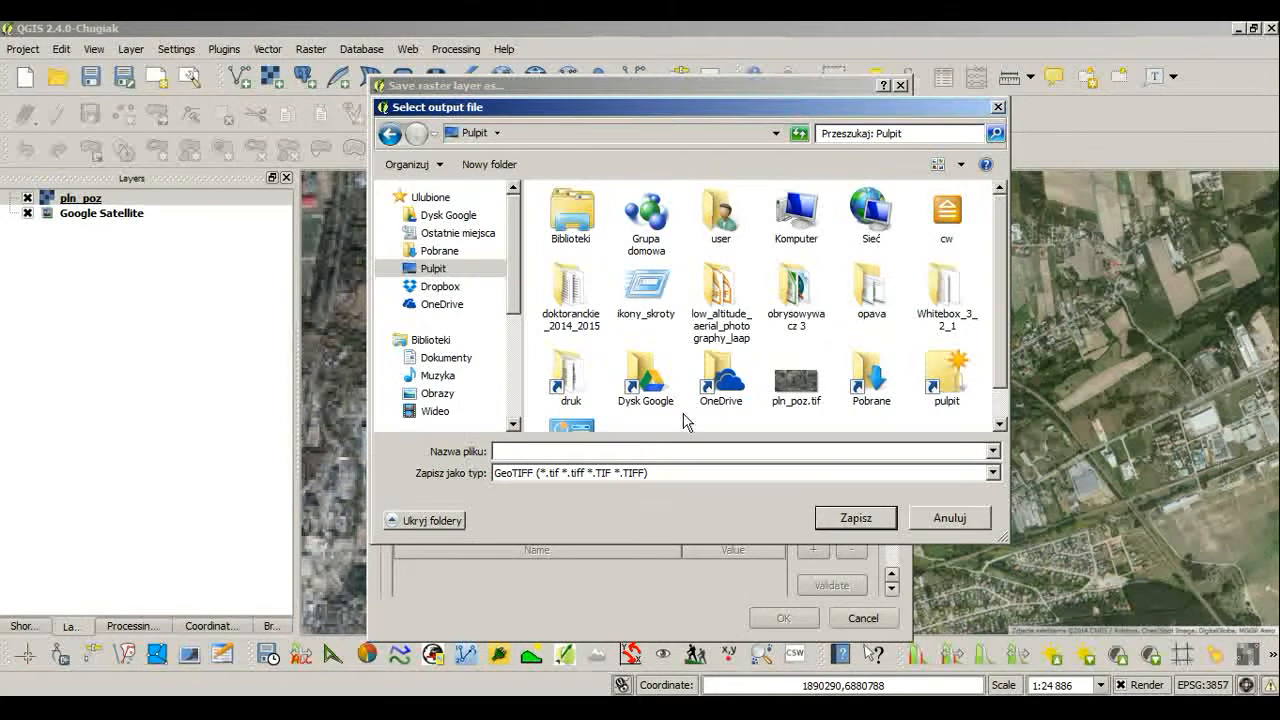
click(796, 380)
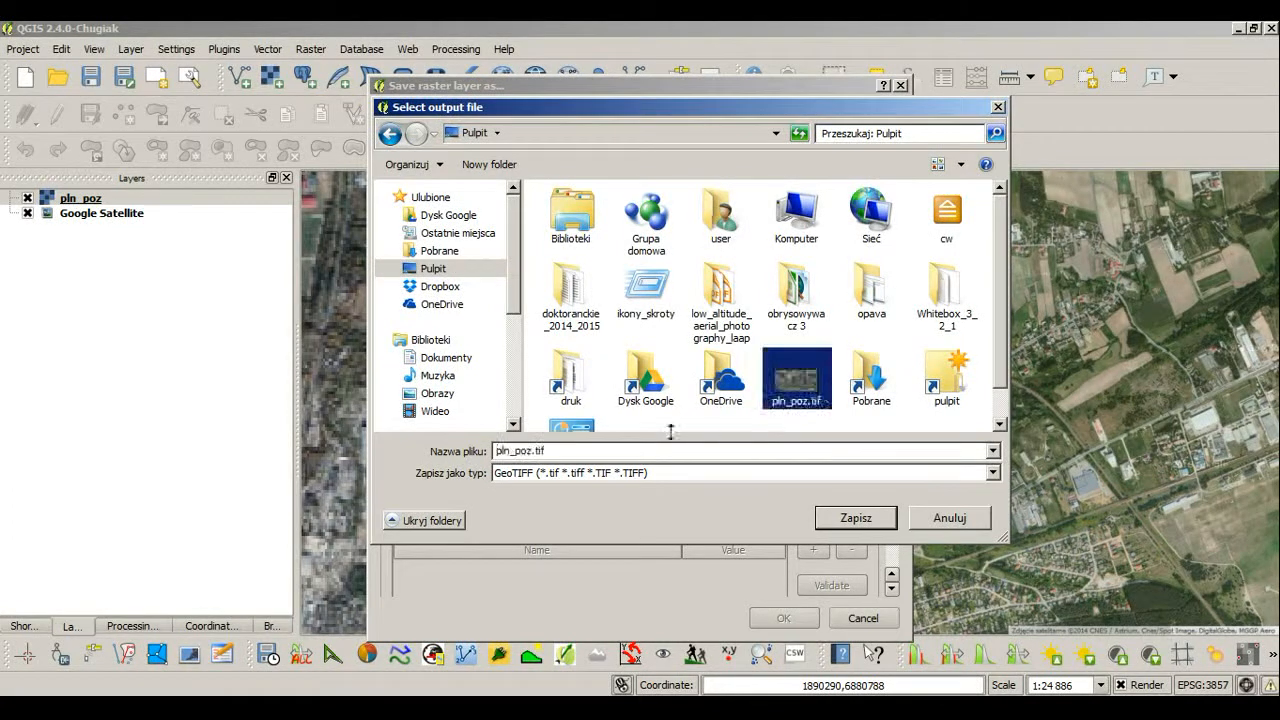
click(560, 450)
text(_84)
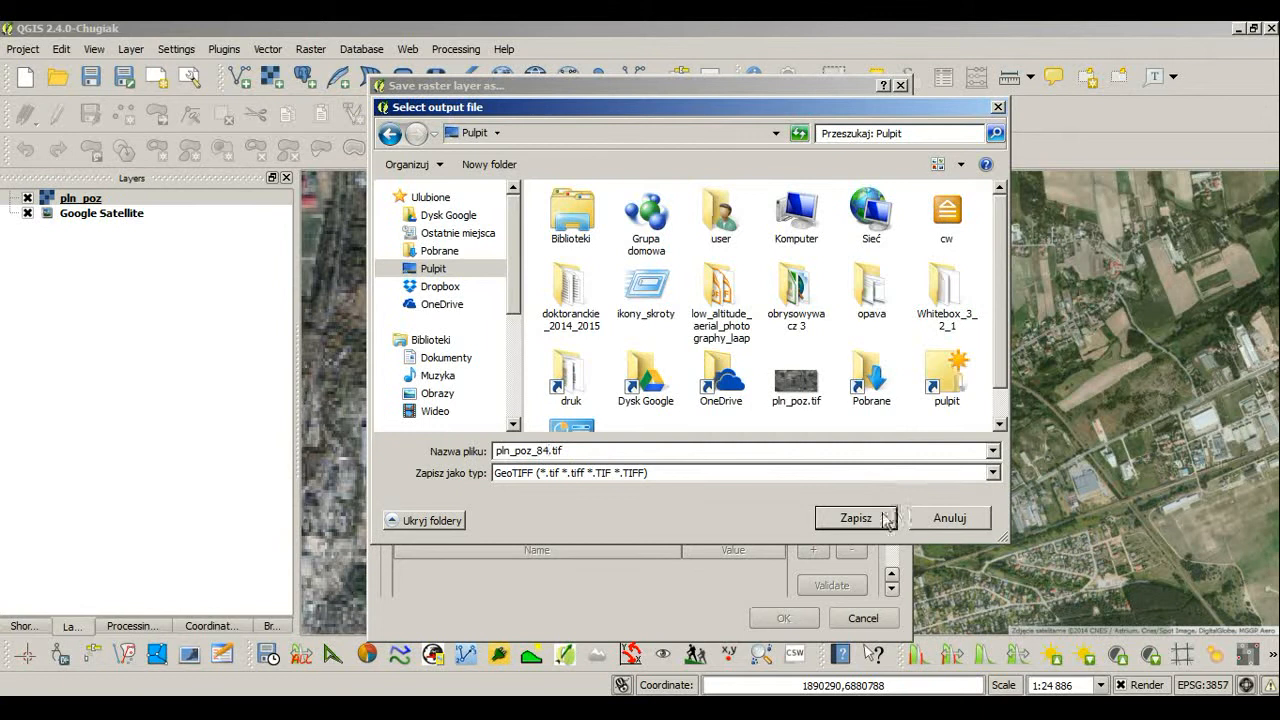
click(855, 518)
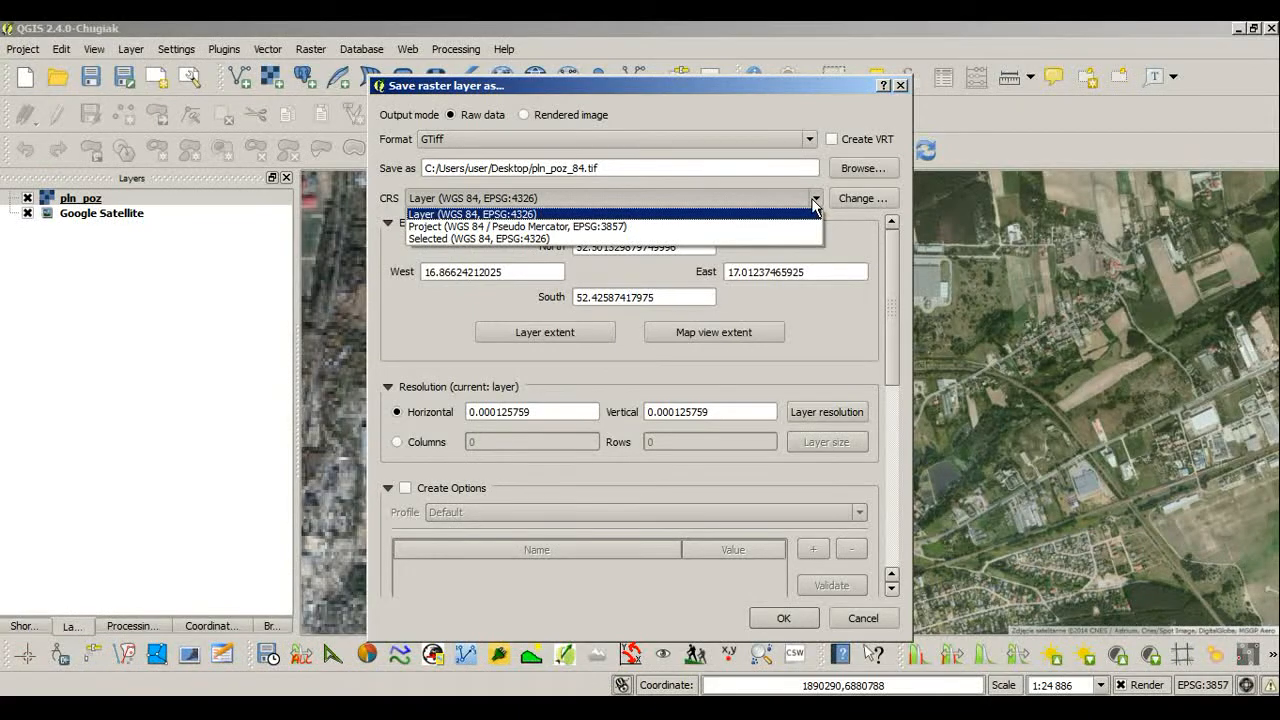
Step: Try Poland CS92, revert output CRS to the layer's WGS 84, and export
click(472, 214)
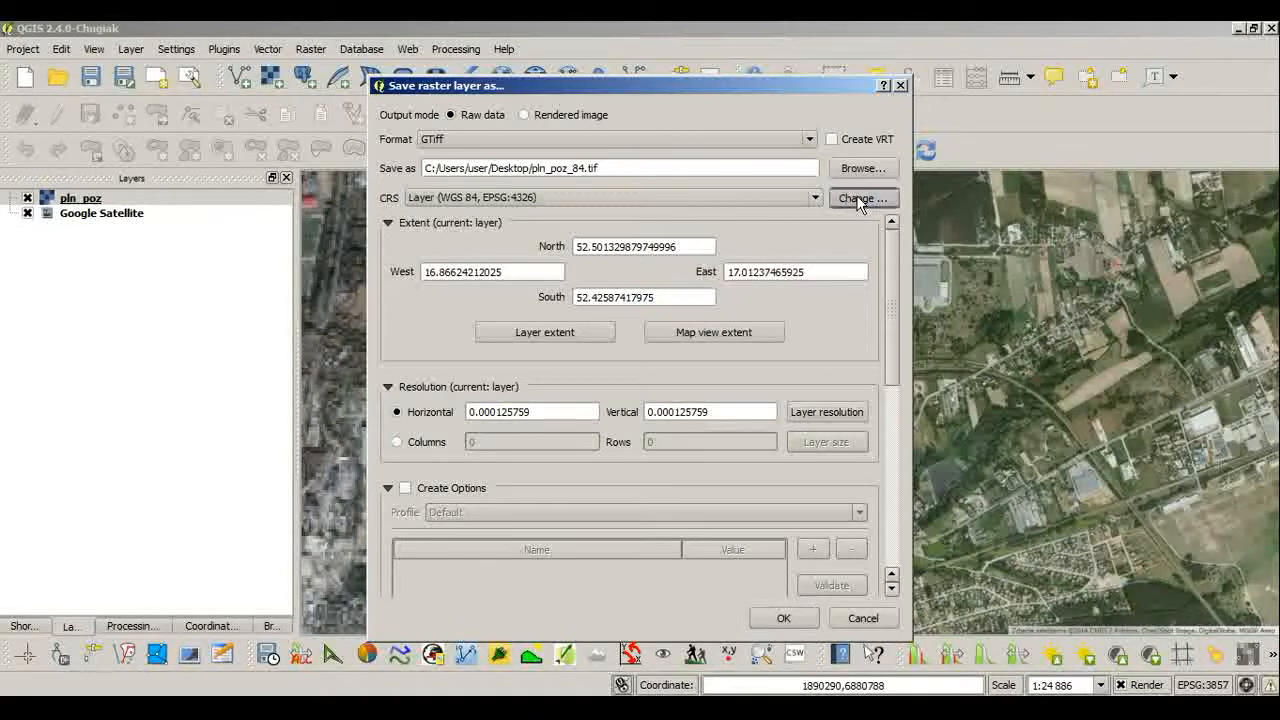
click(862, 197)
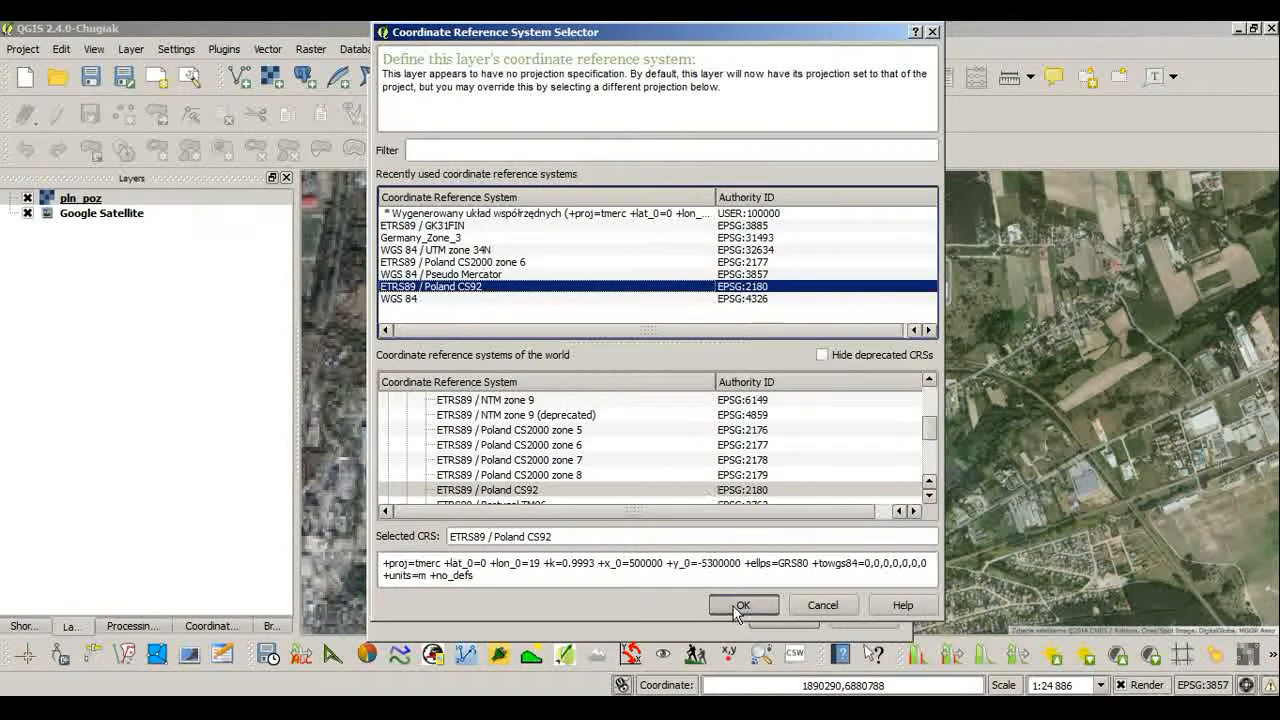
click(742, 605)
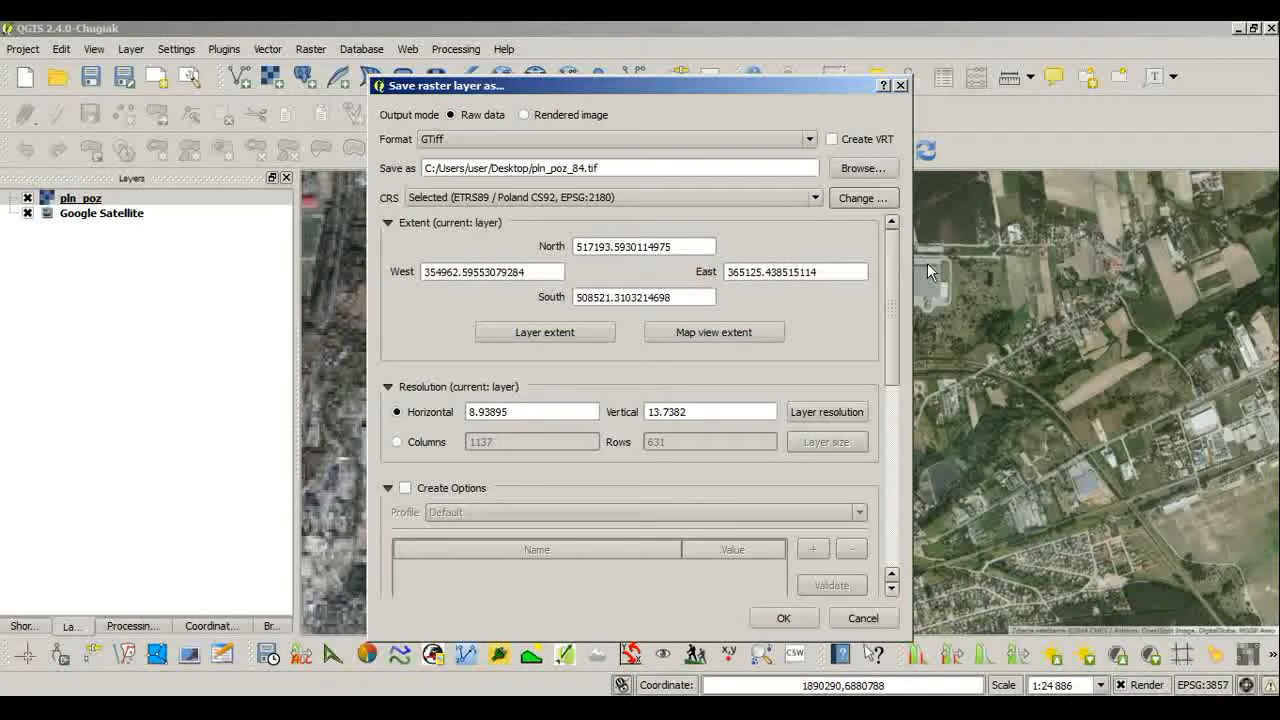
scroll(down, 3)
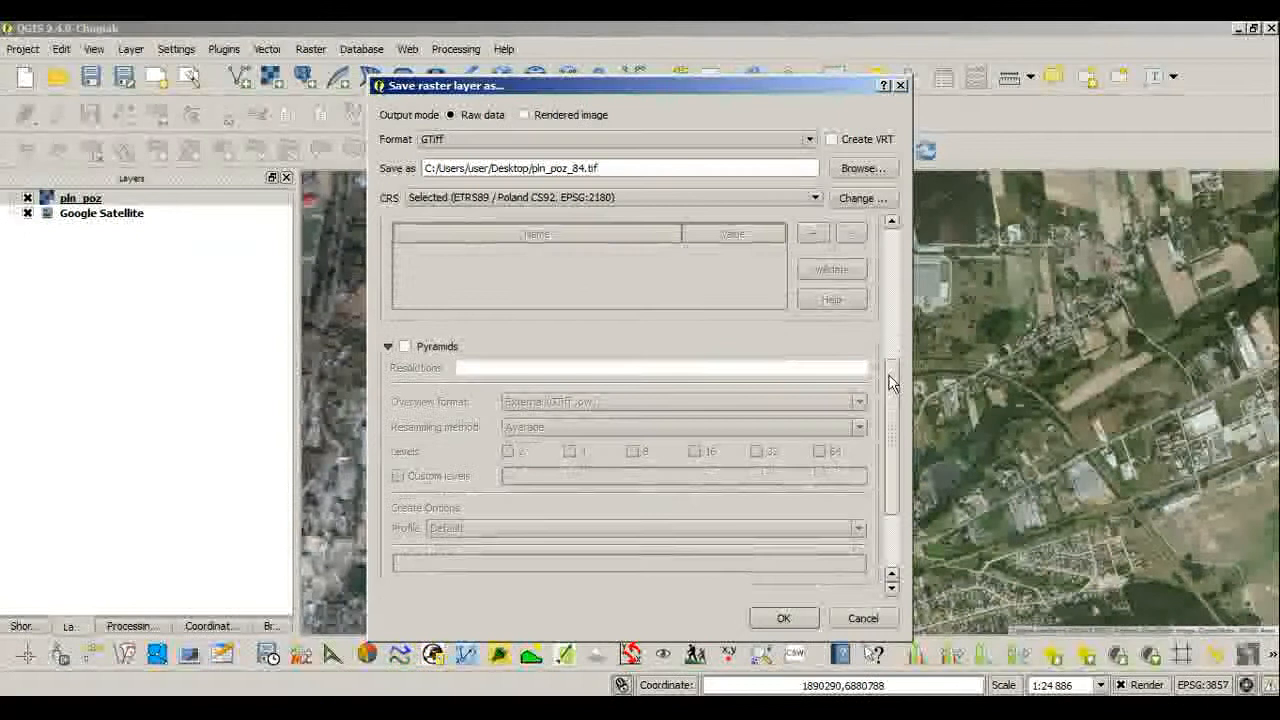
scroll(down, 3)
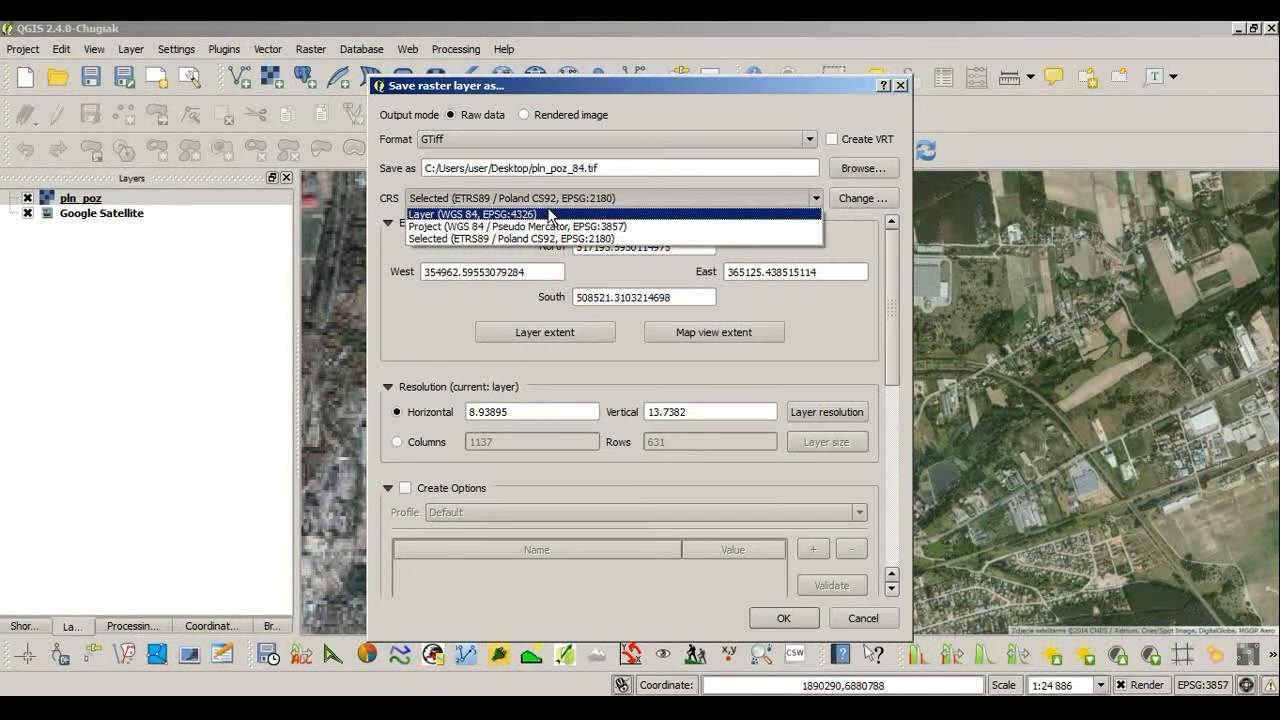
click(472, 214)
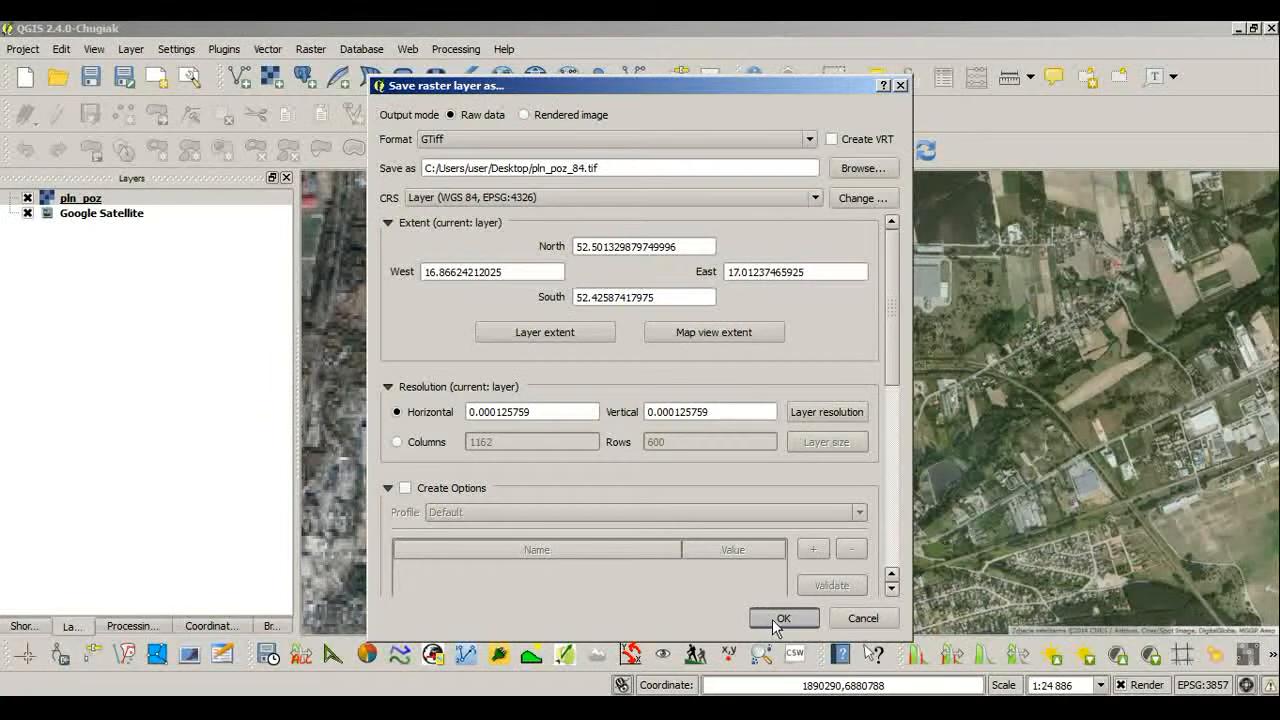
click(783, 618)
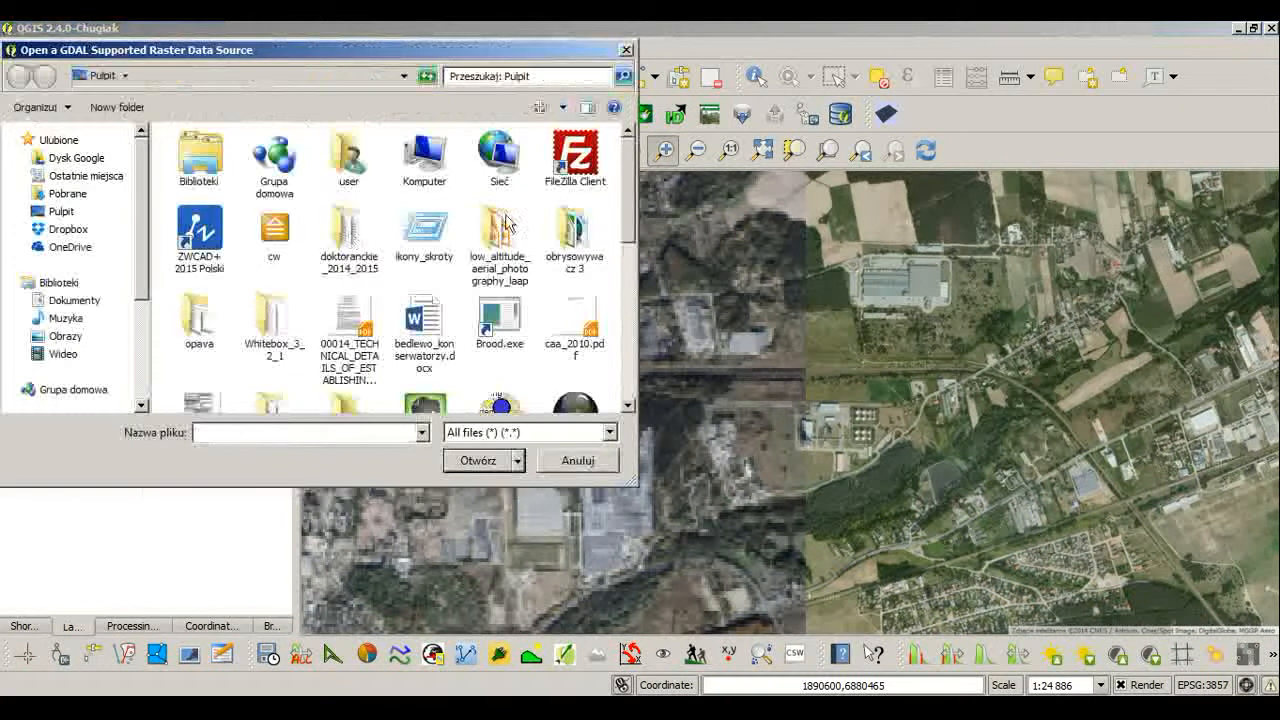
Step: Switch off the Google Satellite base layer beneath the new pln_poz_84 layer
scroll(down, 3)
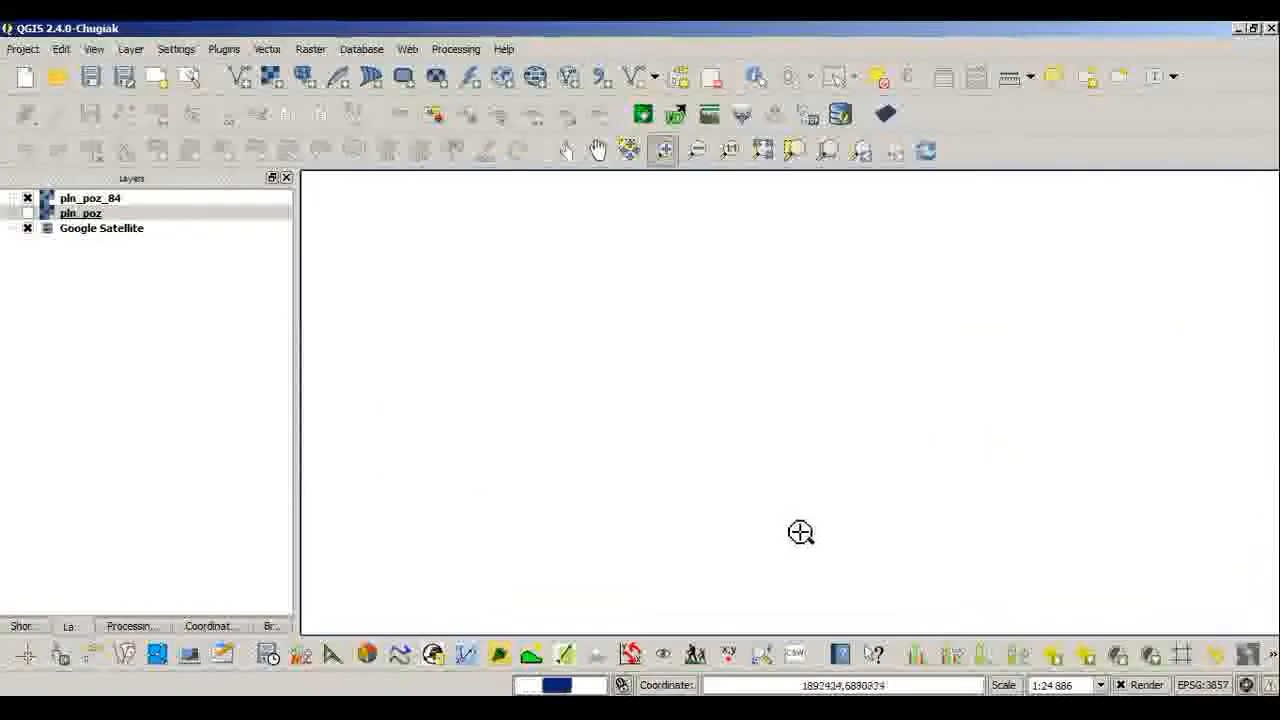
mouse_move(605, 489)
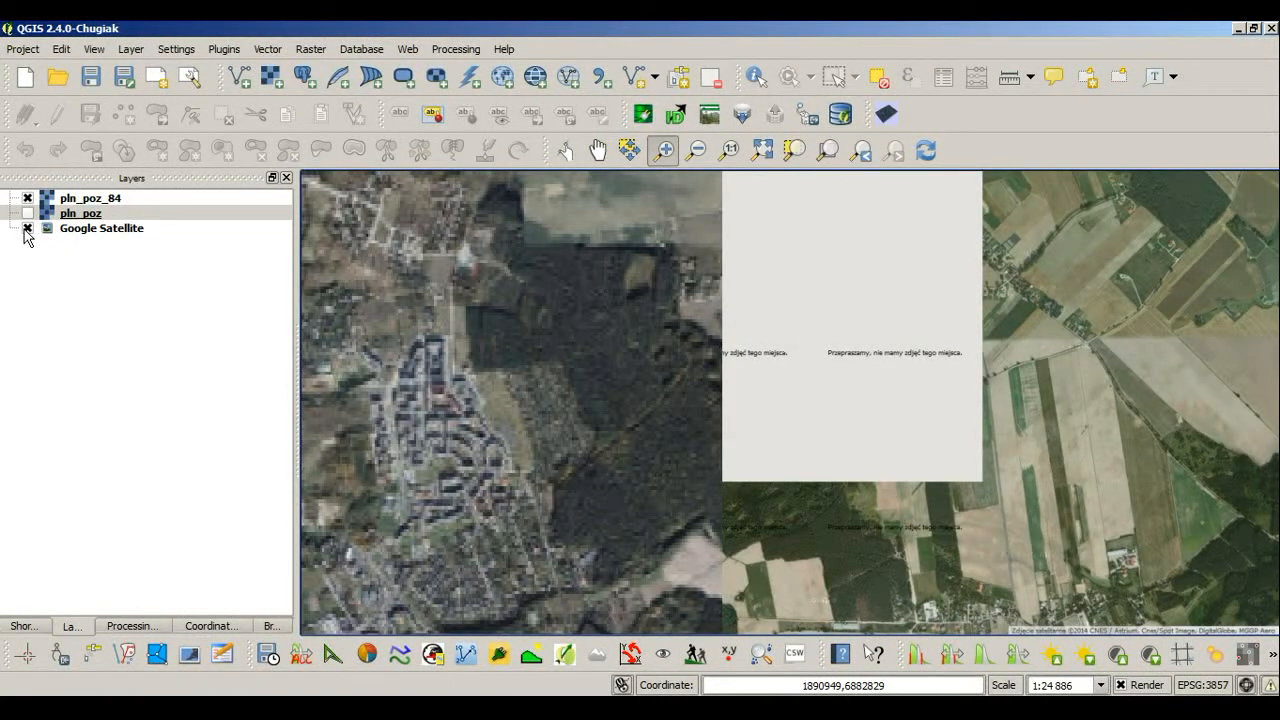
click(27, 228)
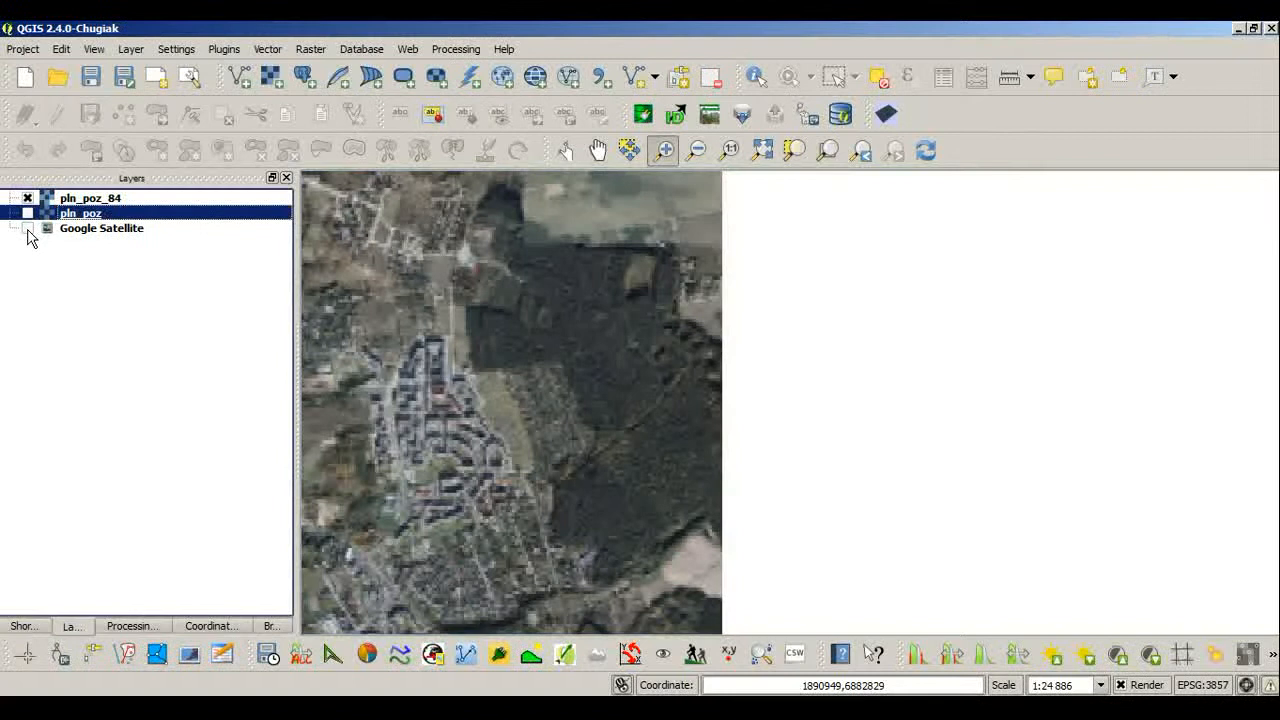